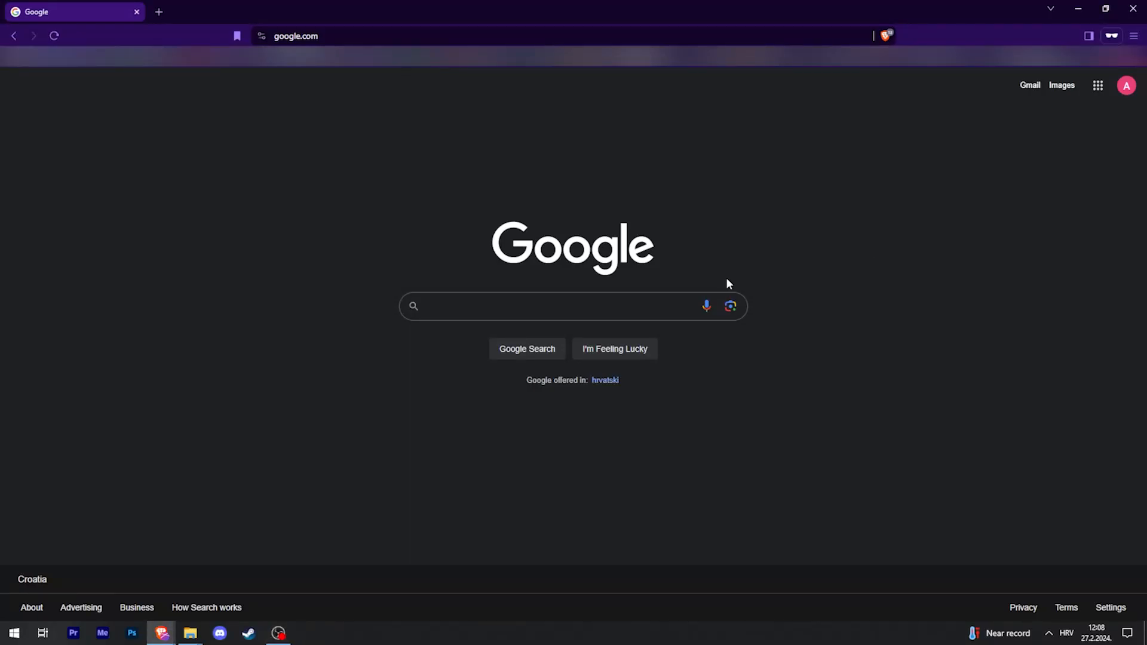
Step: Search Google for 'epic games' and open the Epic Games Store site
{"action": "type", "text": "ep"}
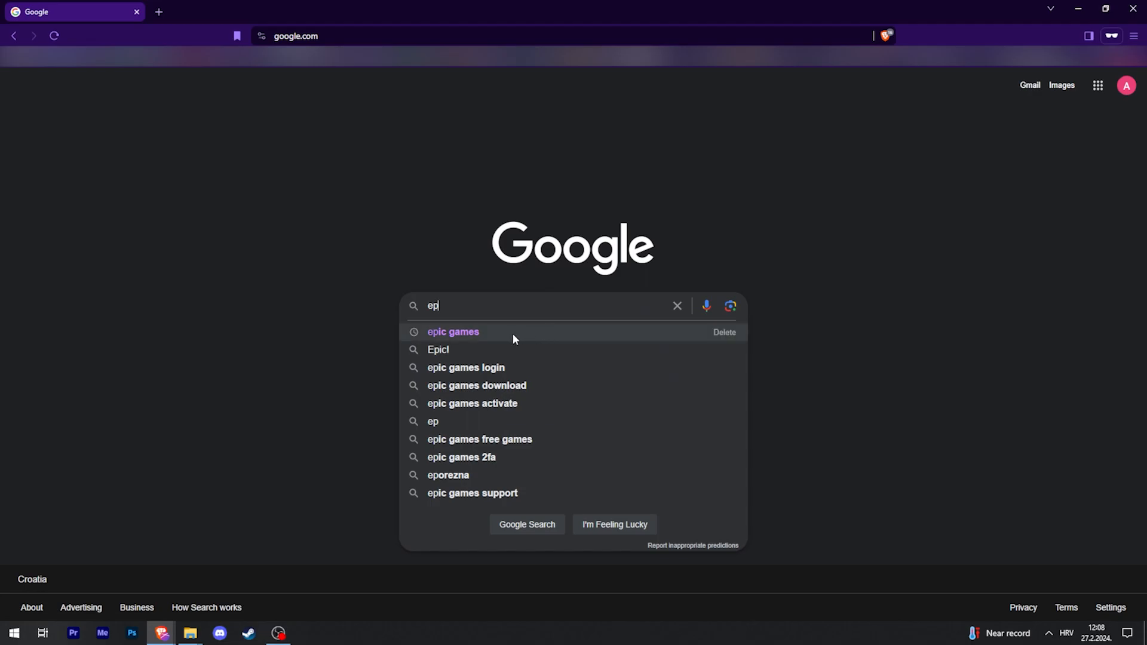
{"action": "left_click", "coordinate": [453, 332]}
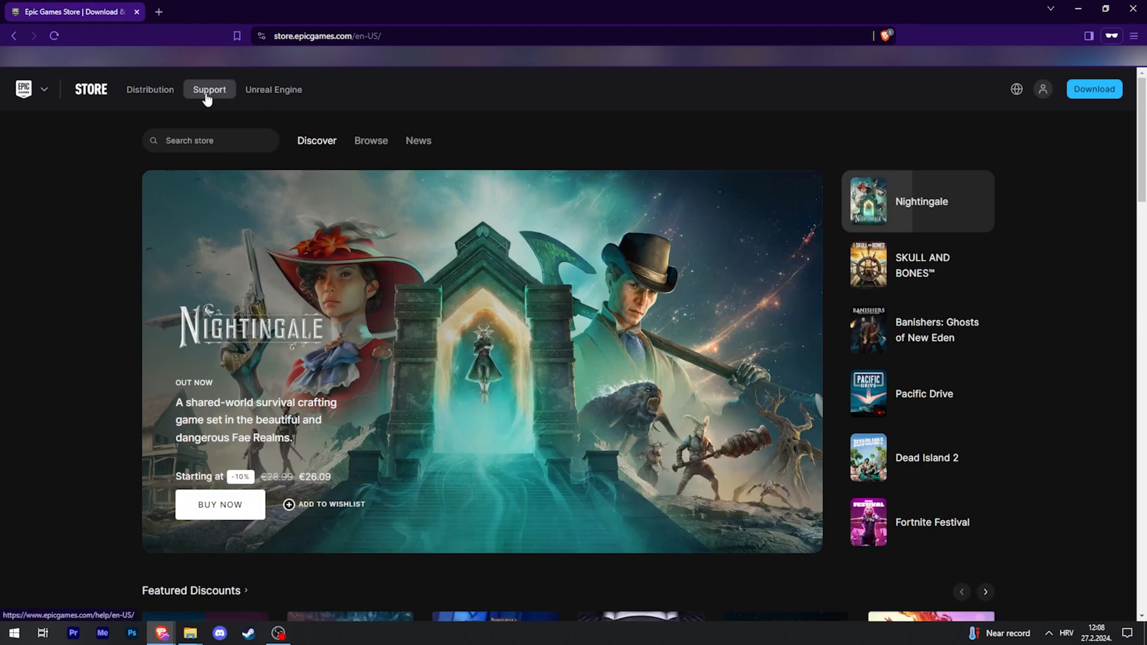
Step: From Player Support, open the Epic Accounts help section and its Contact Us page
{"action": "left_click", "coordinate": [209, 89]}
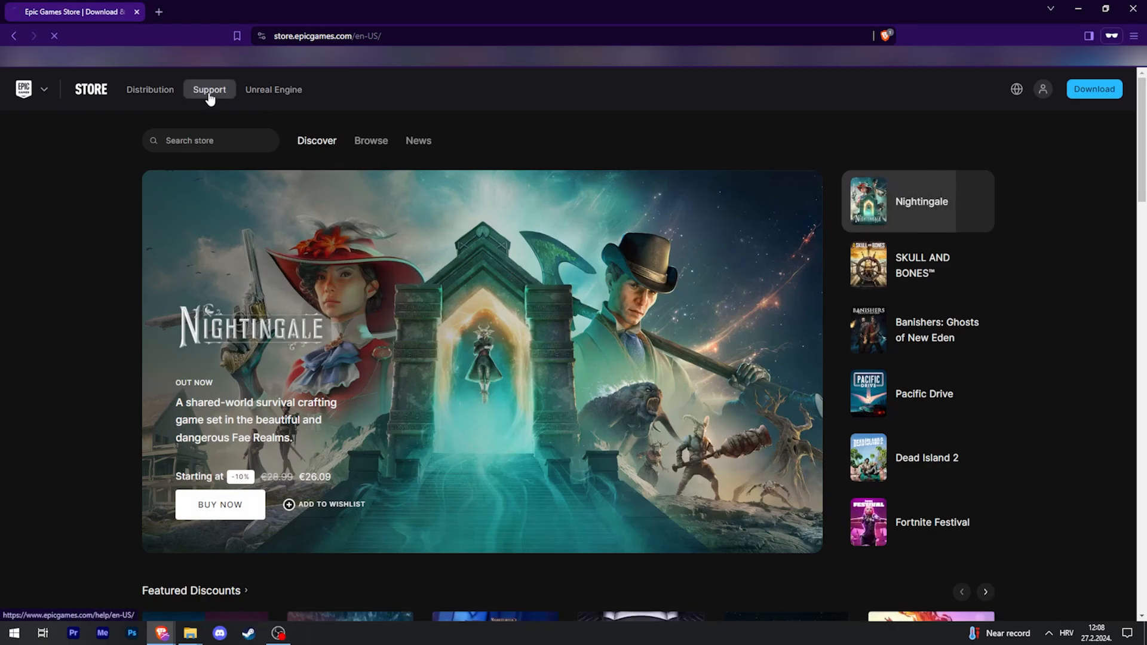
{"action": "left_click", "coordinate": [209, 89]}
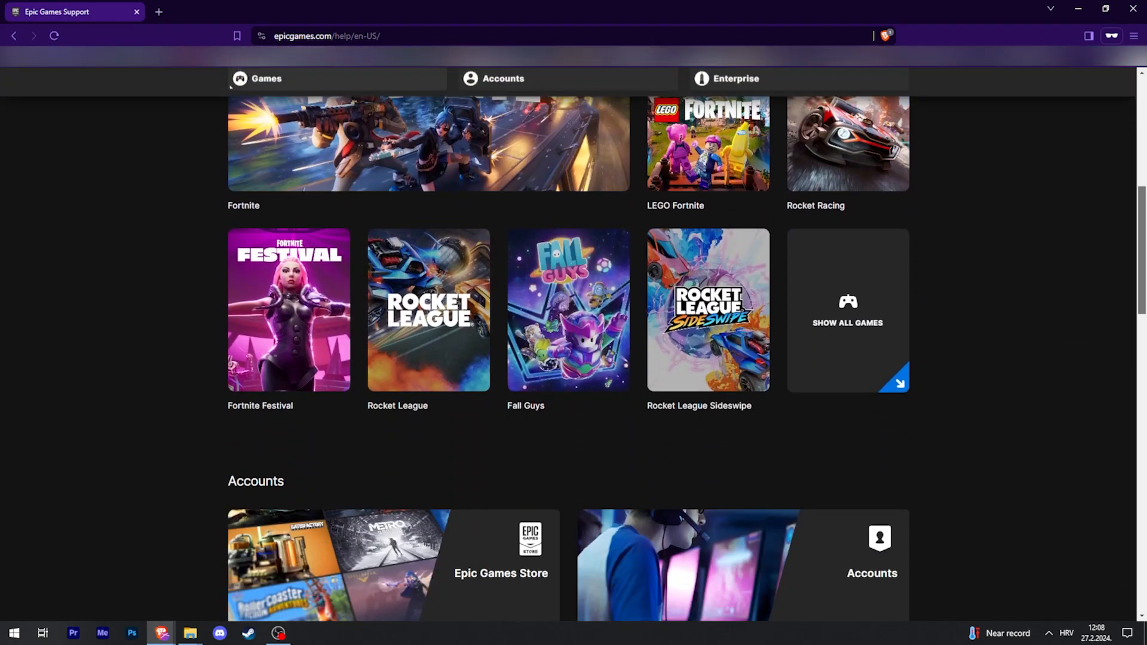
{"action": "scroll", "scroll_direction": "down", "scroll_amount": 3}
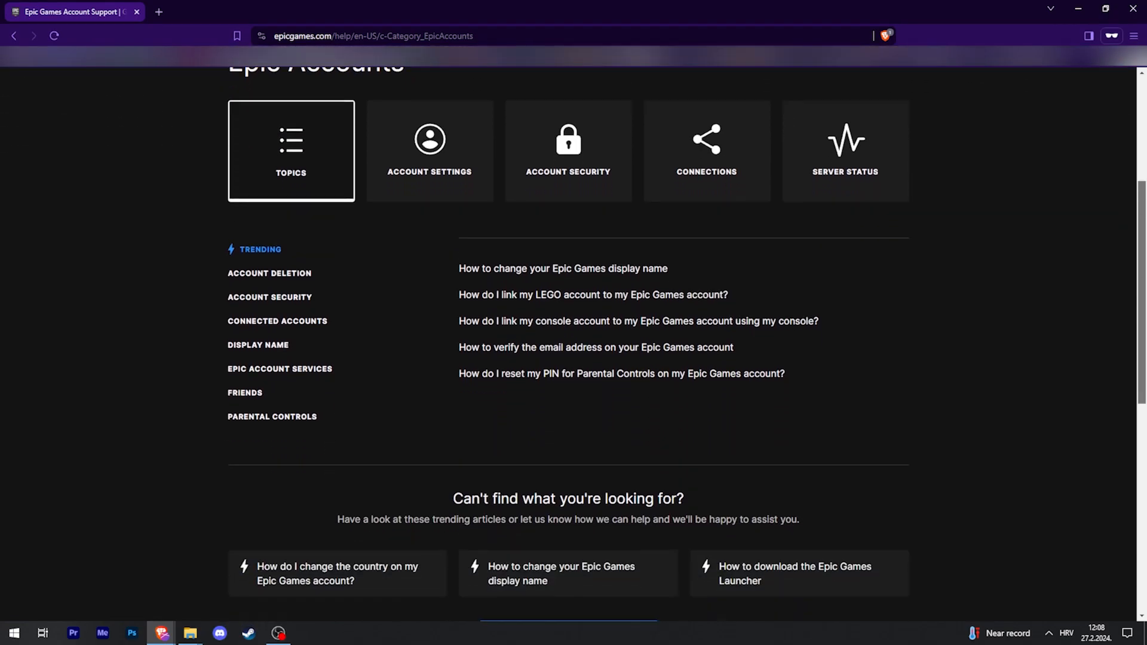
{"action": "scroll", "scroll_direction": "down", "scroll_amount": 3}
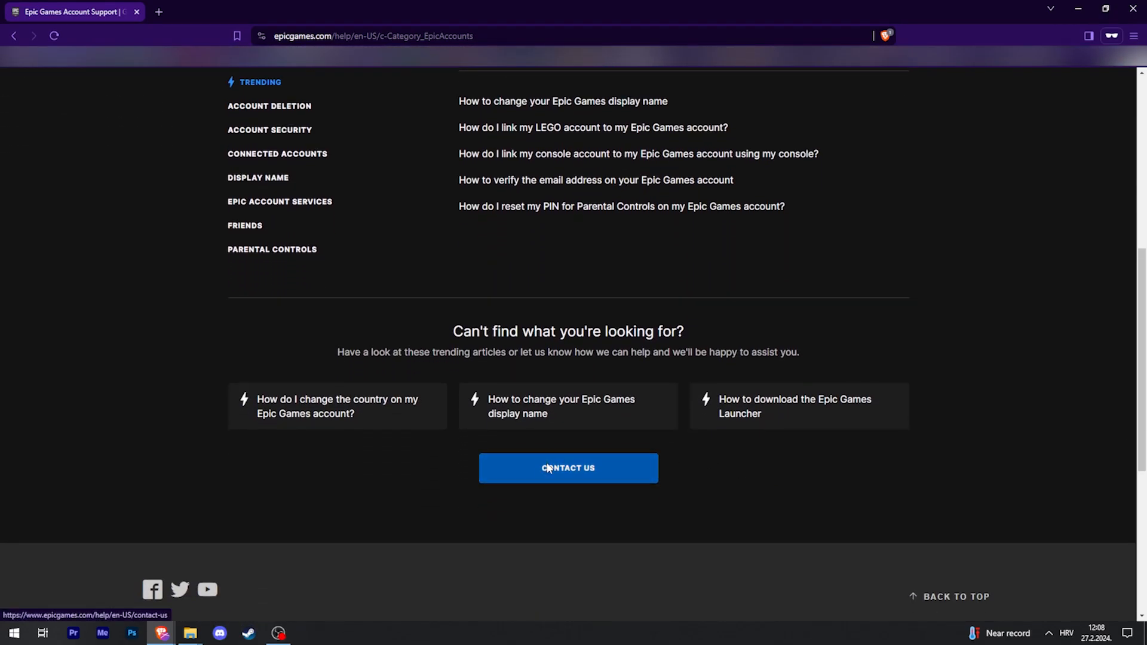
{"action": "left_click", "coordinate": [568, 468]}
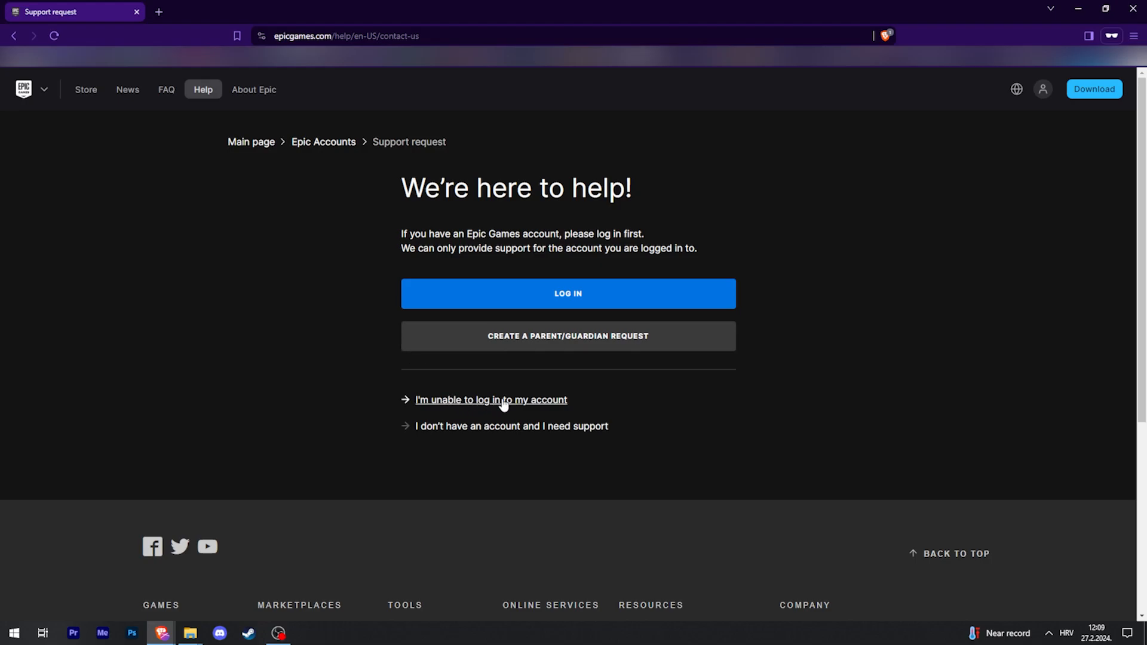
Step: Choose 'I'm unable to log in to my account' and try the linked-platform sign-in link
{"action": "left_click", "coordinate": [491, 400]}
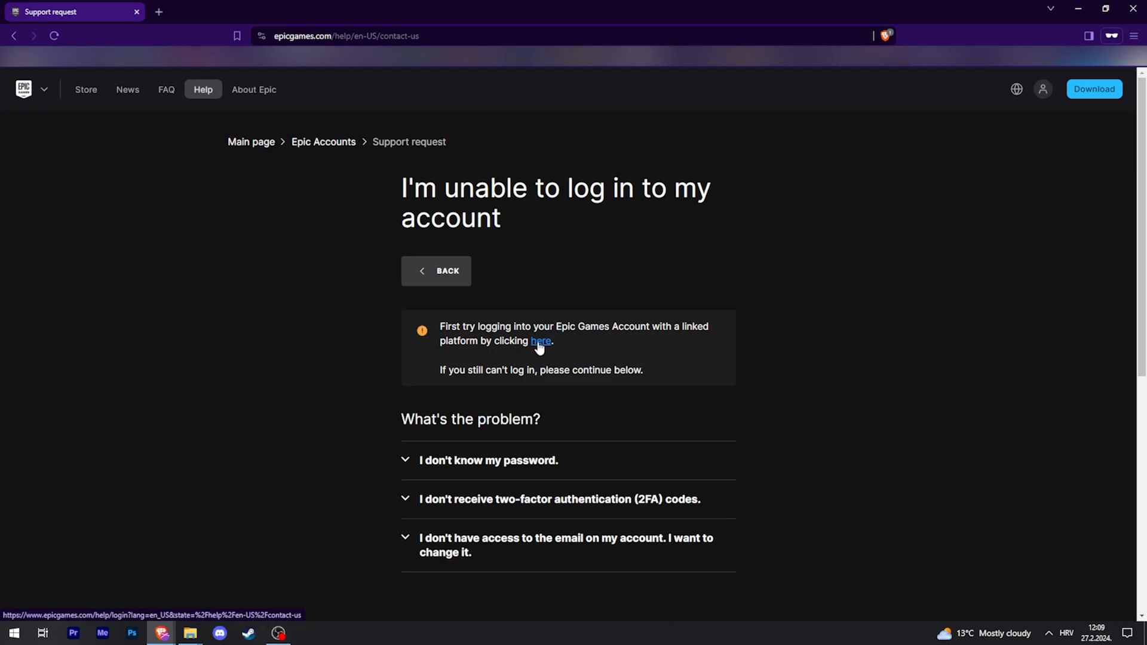
{"action": "mouse_move", "coordinate": [554, 315]}
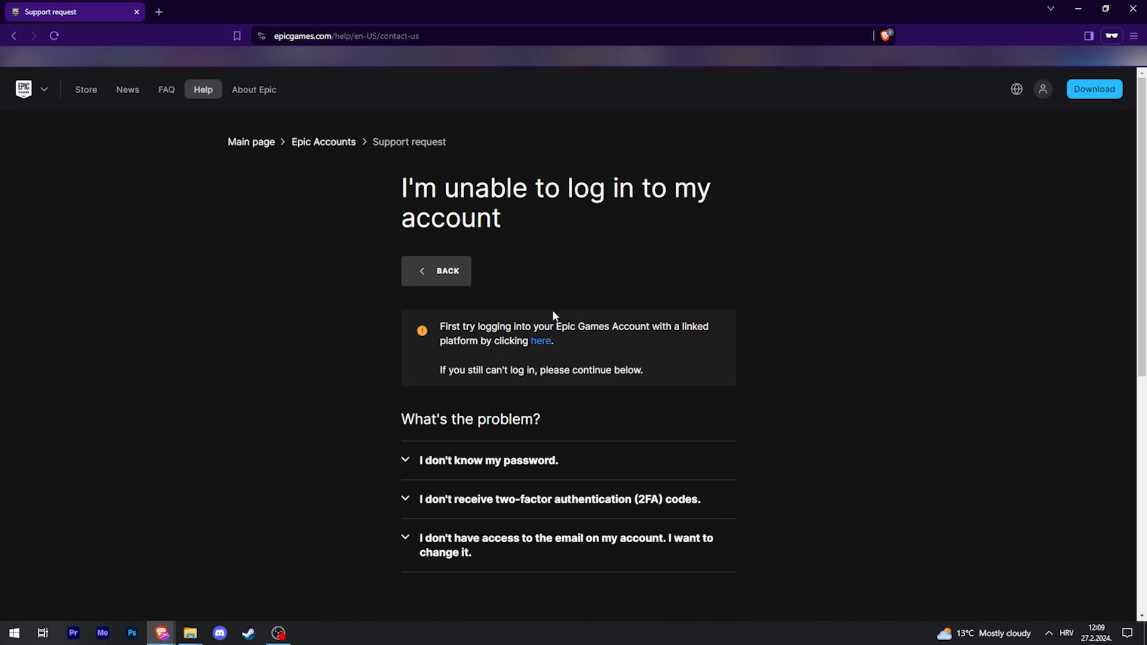
{"action": "mouse_move", "coordinate": [584, 302]}
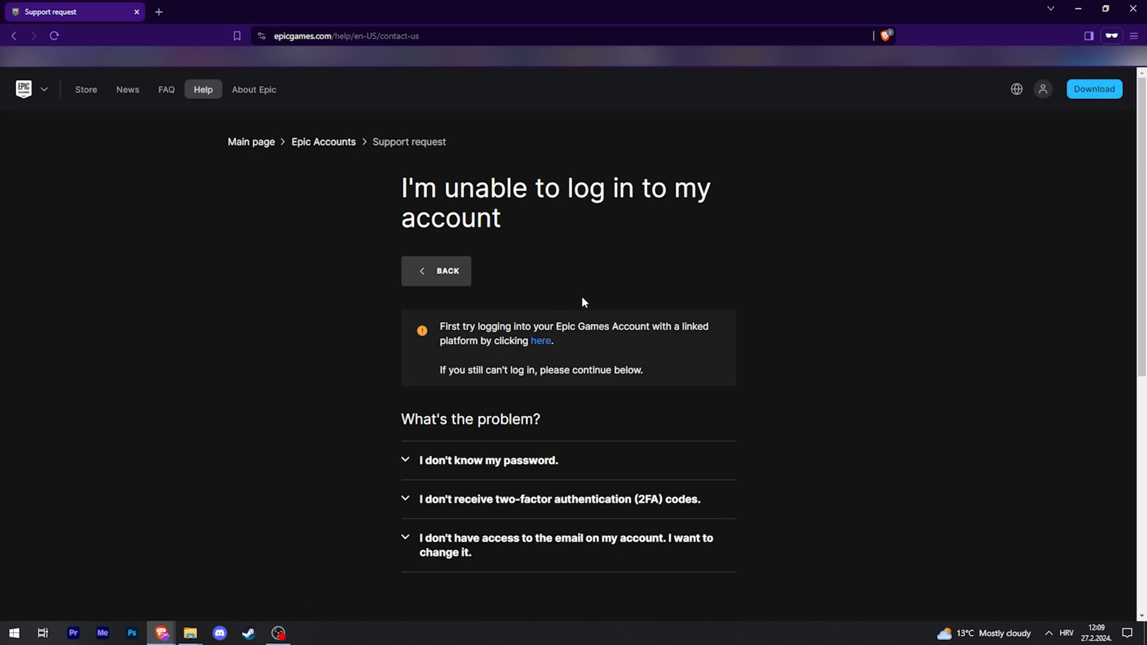
{"action": "mouse_move", "coordinate": [540, 346]}
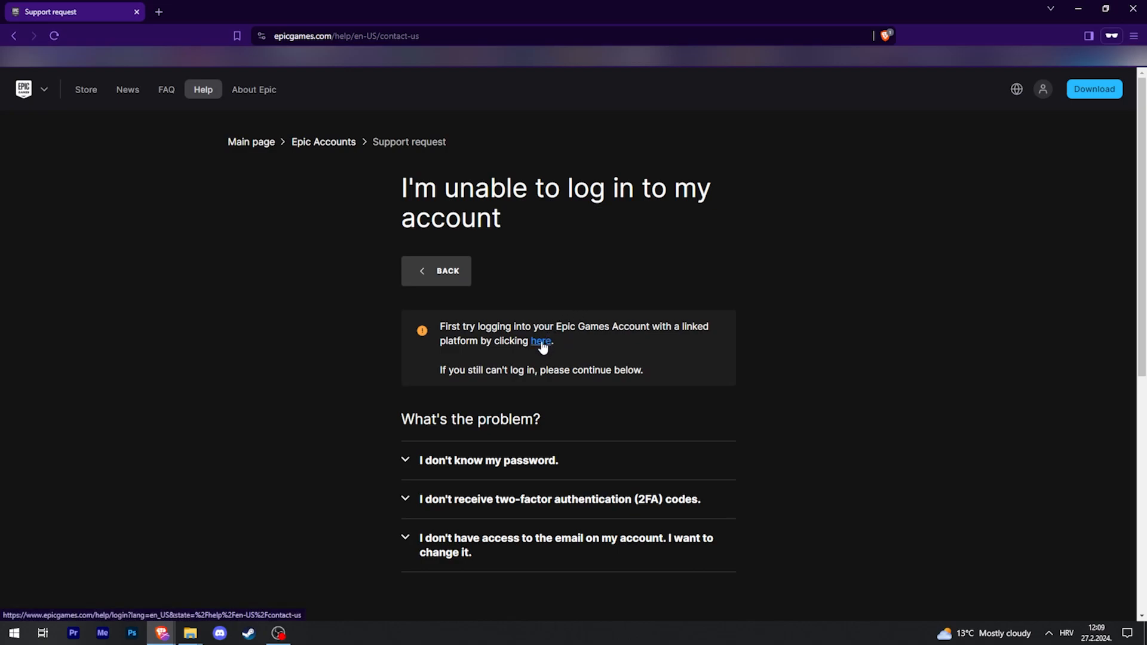
{"action": "left_click", "coordinate": [540, 341]}
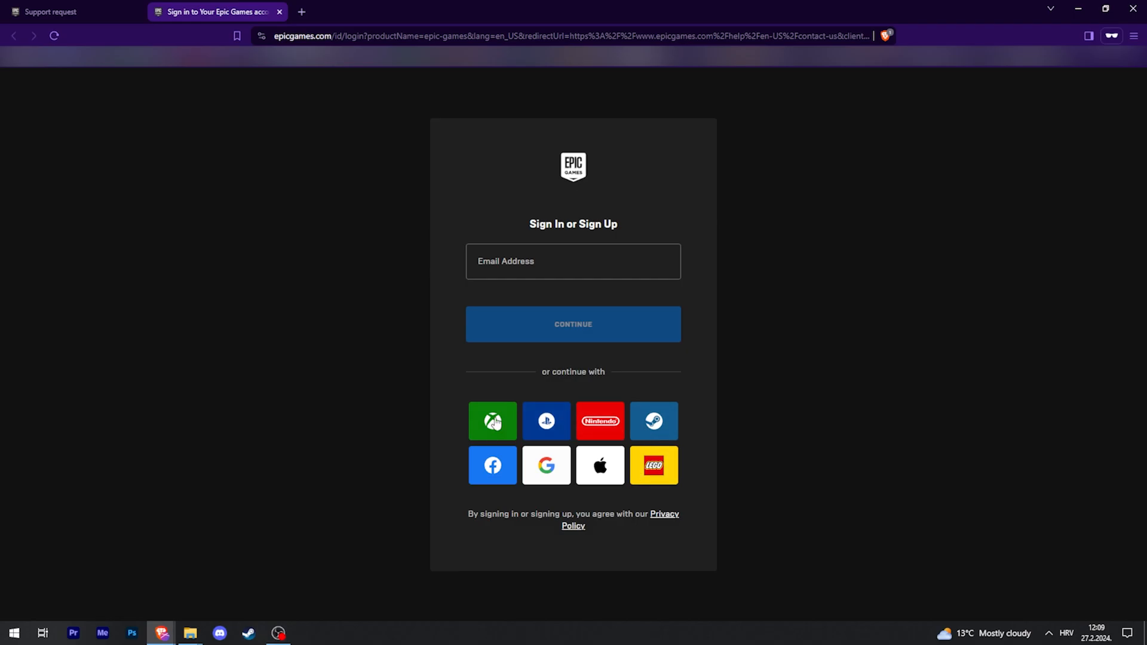
{"action": "mouse_move", "coordinate": [519, 442]}
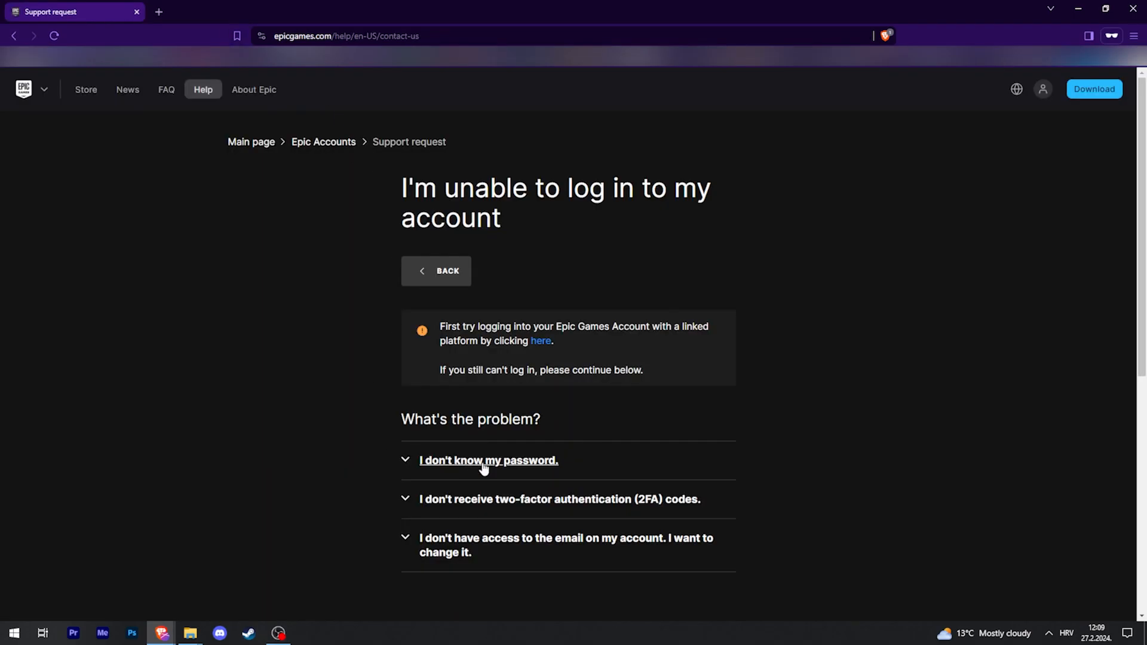
{"action": "left_click", "coordinate": [488, 461]}
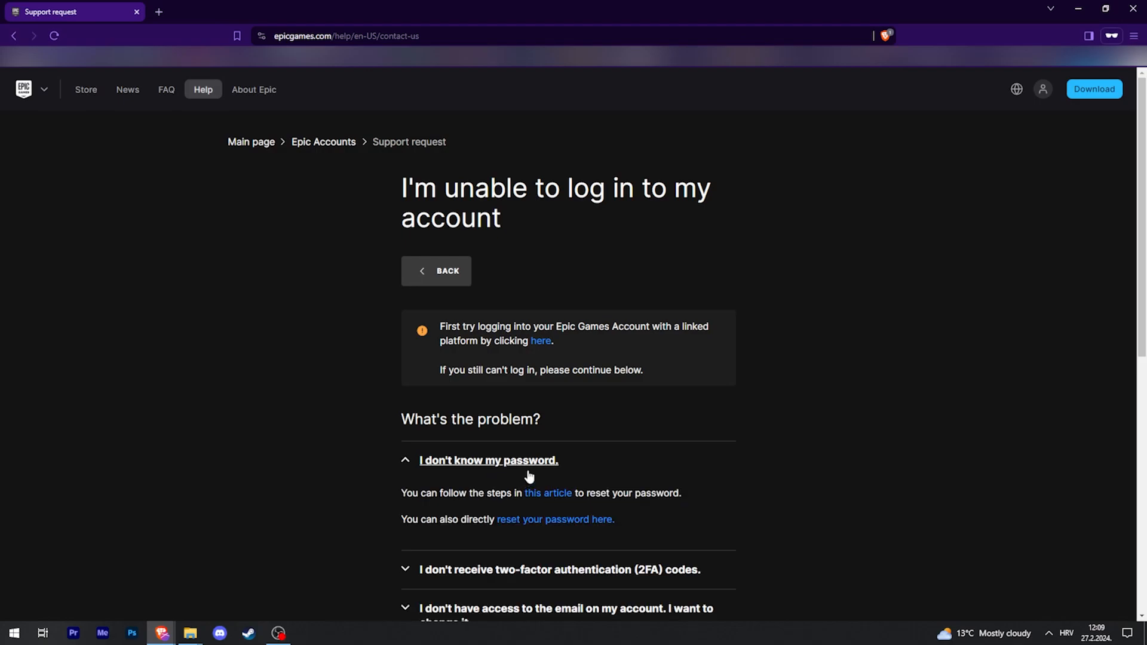
{"action": "mouse_move", "coordinate": [536, 527]}
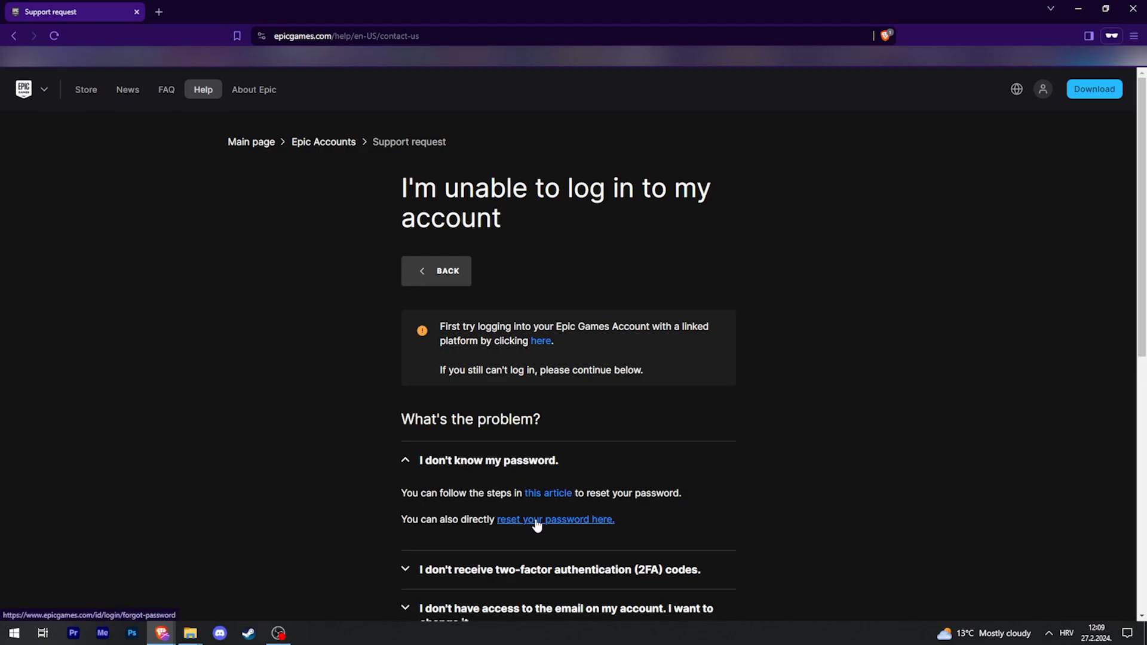
{"action": "left_click", "coordinate": [556, 520]}
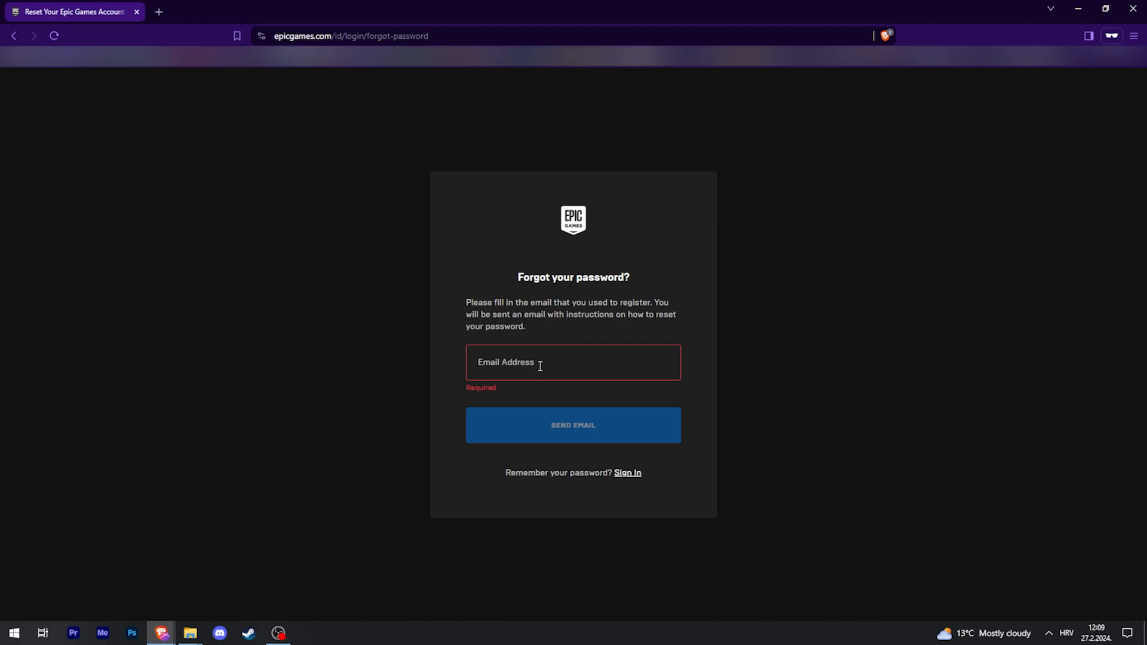
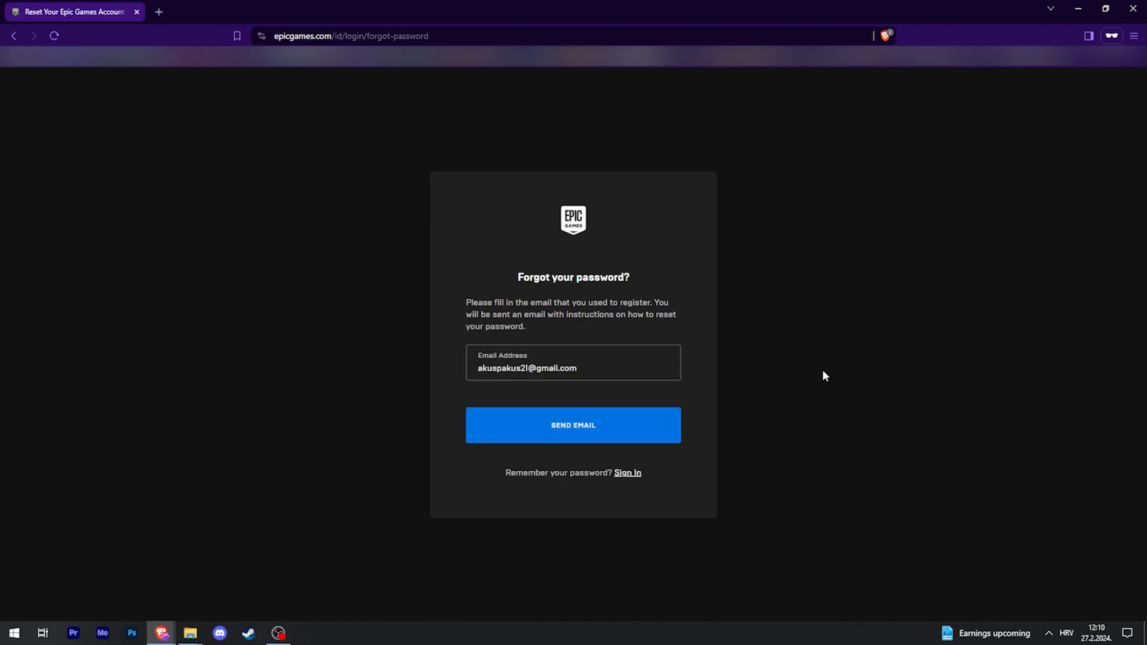
{"action": "mouse_move", "coordinate": [824, 361]}
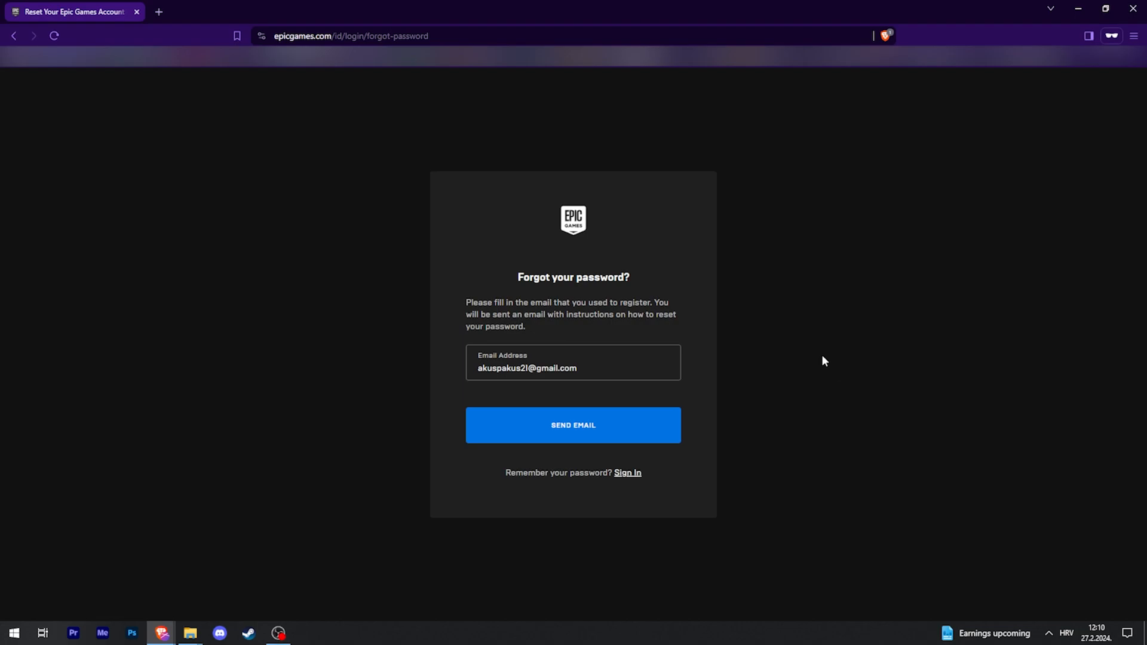
{"action": "mouse_move", "coordinate": [826, 354]}
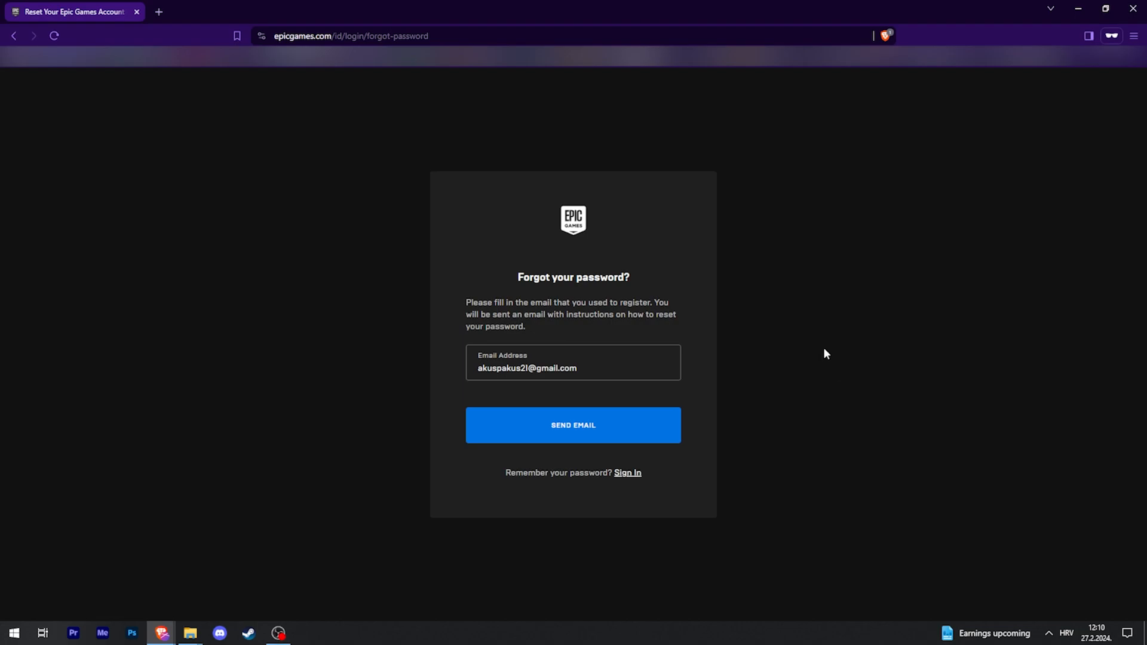
{"action": "mouse_move", "coordinate": [821, 226]}
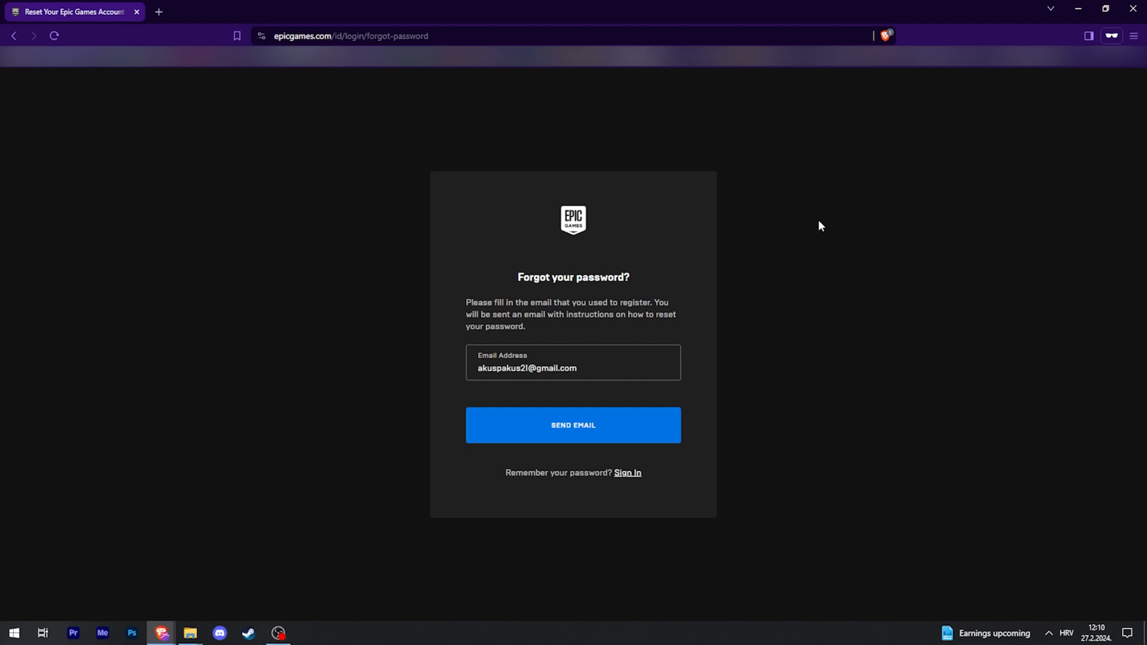
{"action": "left_click", "coordinate": [473, 368]}
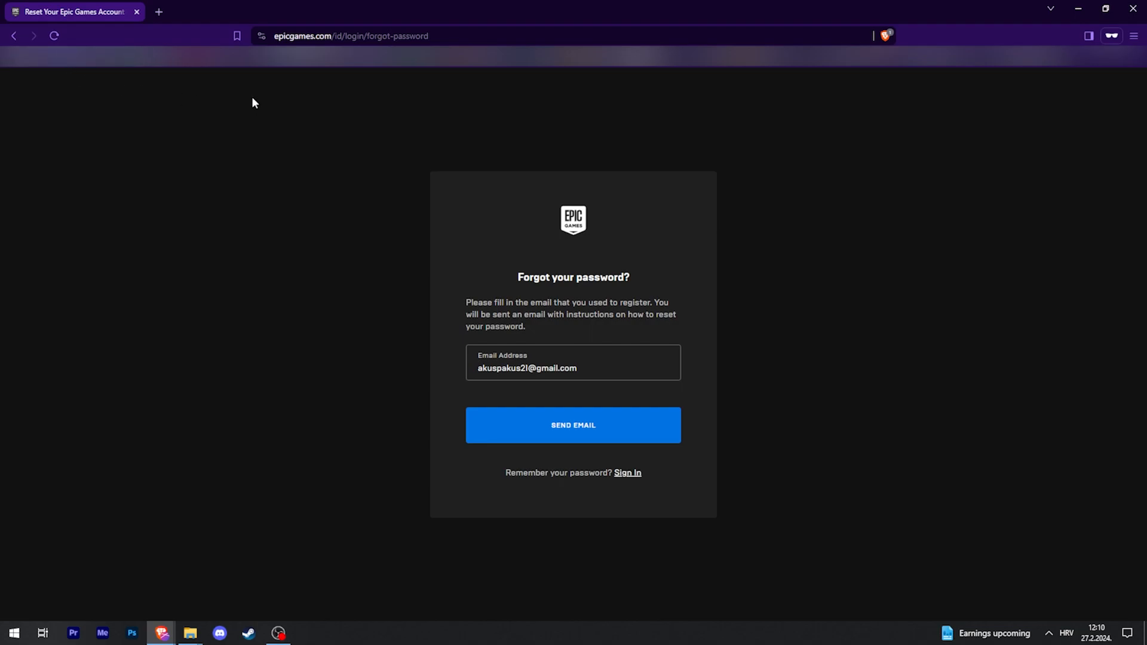
{"action": "left_click", "coordinate": [202, 89]}
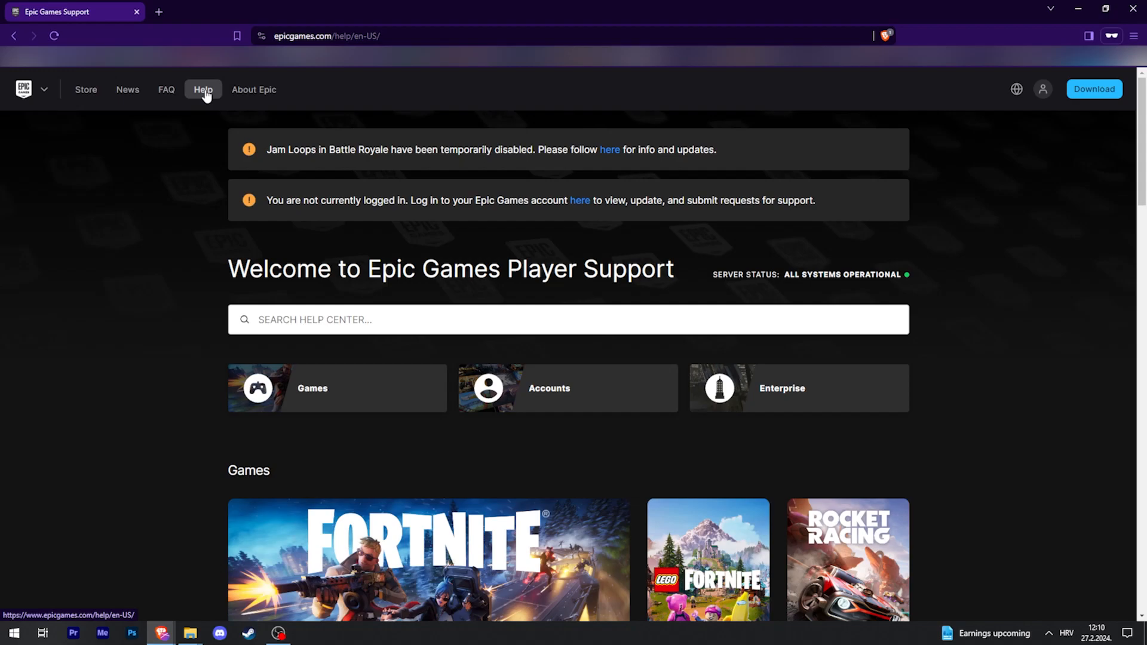
Step: Go through Accounts, Contact Us and unable-to-log-in, then pick 'I don't have access to the email'
{"action": "scroll", "scroll_direction": "down", "scroll_amount": 3}
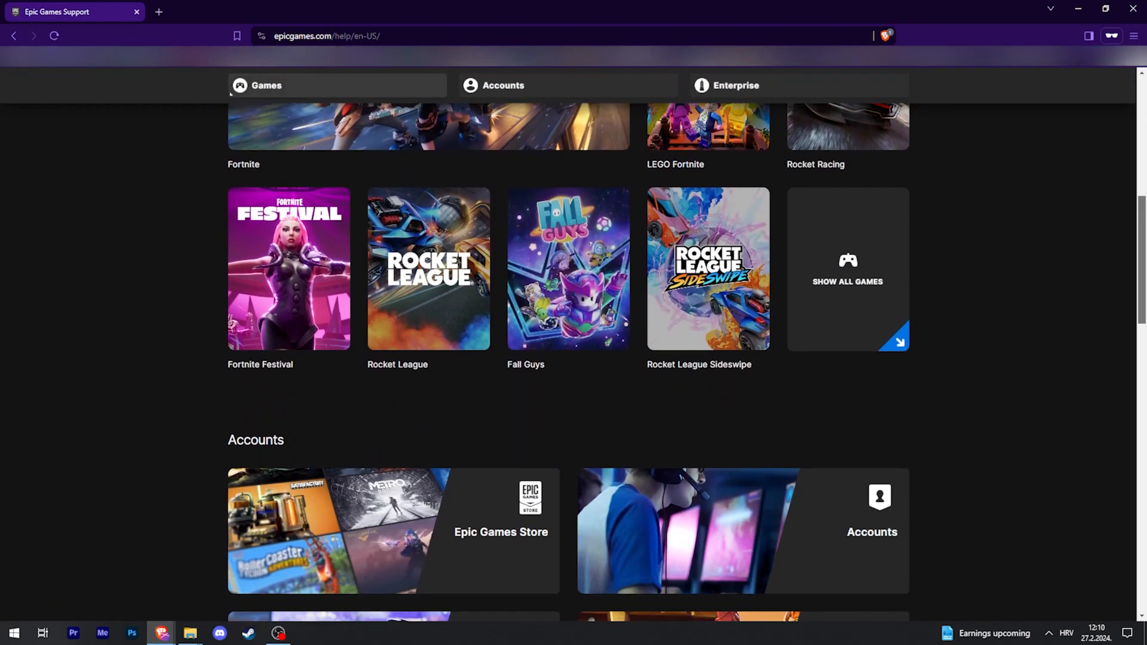
{"action": "left_click", "coordinate": [871, 532]}
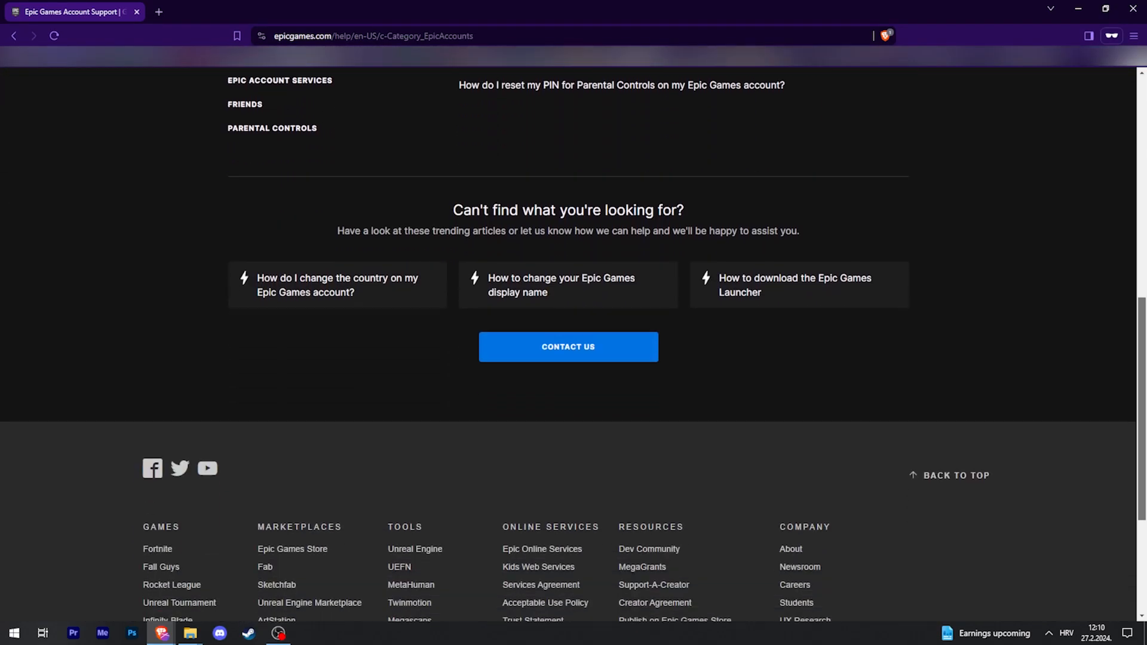
{"action": "left_click", "coordinate": [568, 346]}
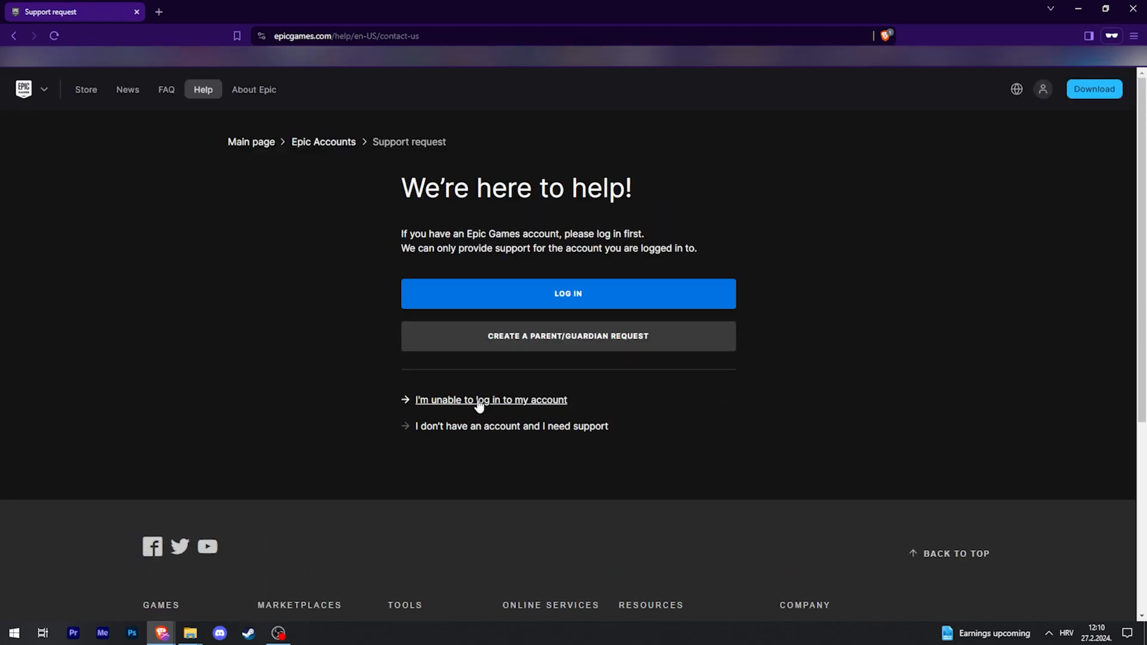
{"action": "left_click", "coordinate": [490, 399]}
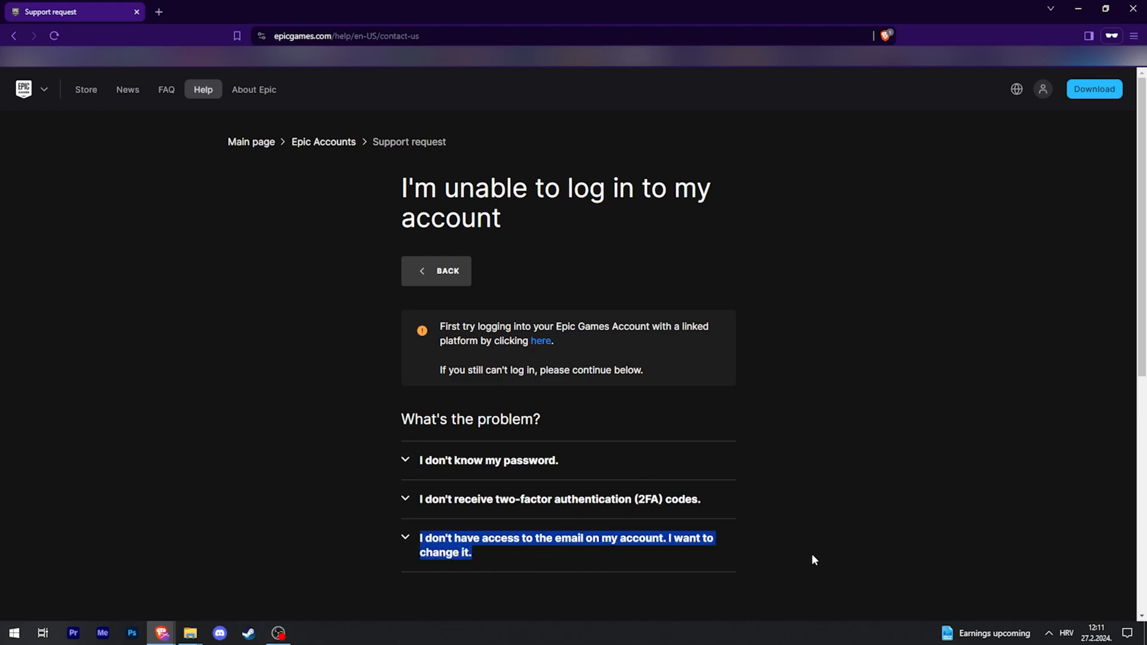
{"action": "mouse_move", "coordinate": [627, 551]}
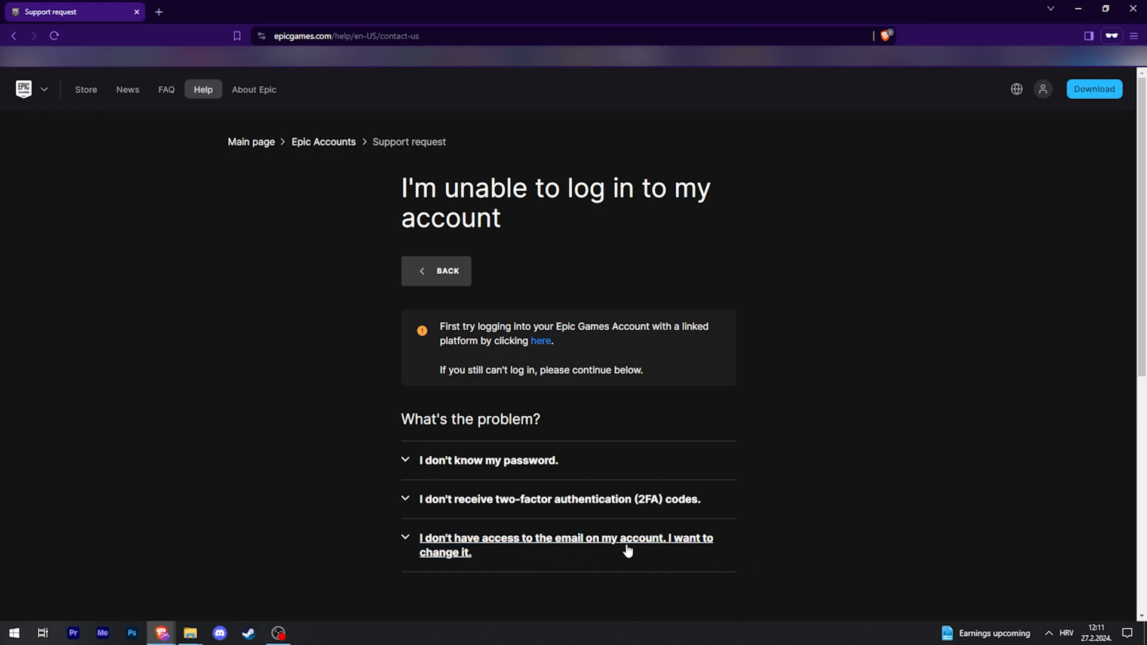
{"action": "left_click", "coordinate": [565, 538]}
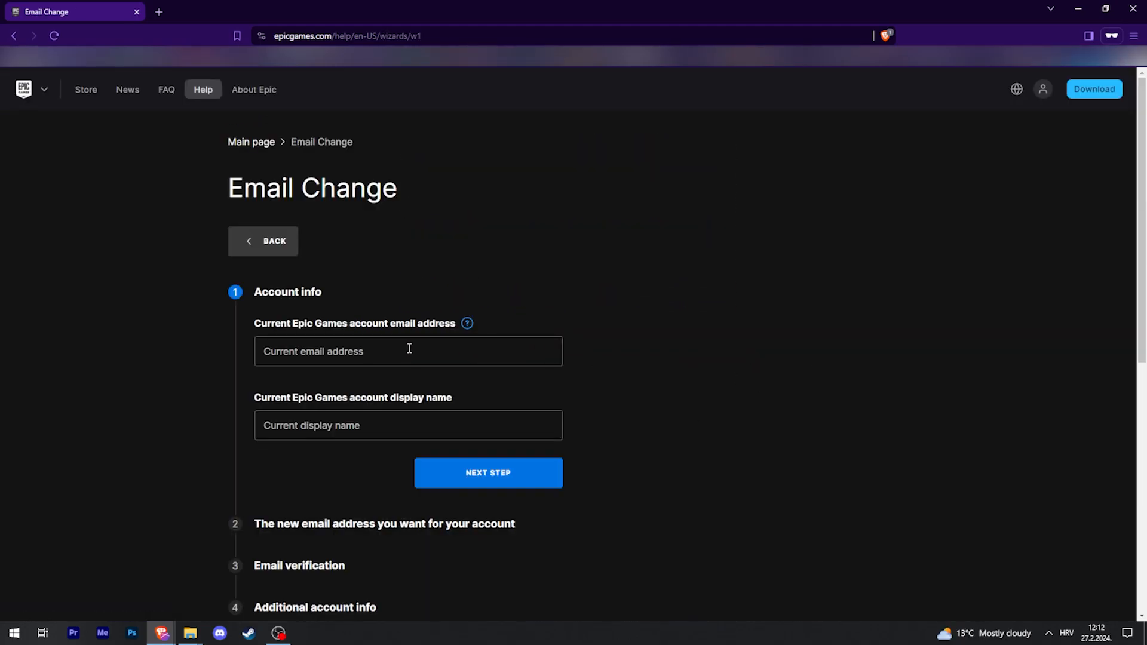
Step: Enter the current account email and display name 'ando_mizer' in step 1, then proceed
{"action": "type", "text": "akui"}
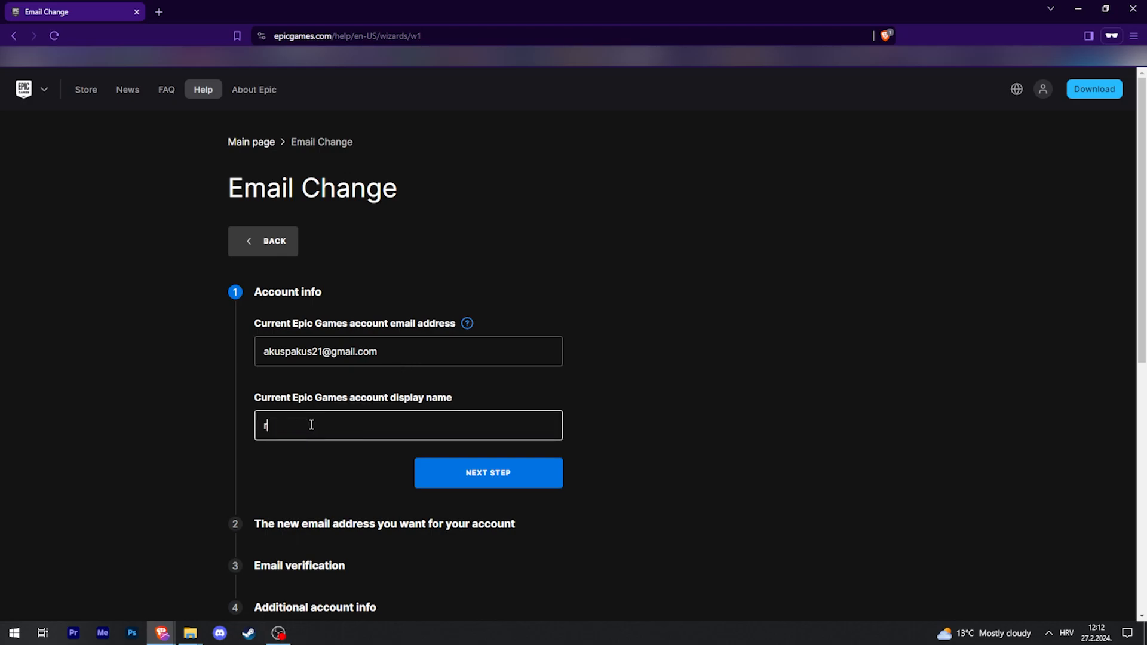
{"action": "type", "text": "ando_mizer"}
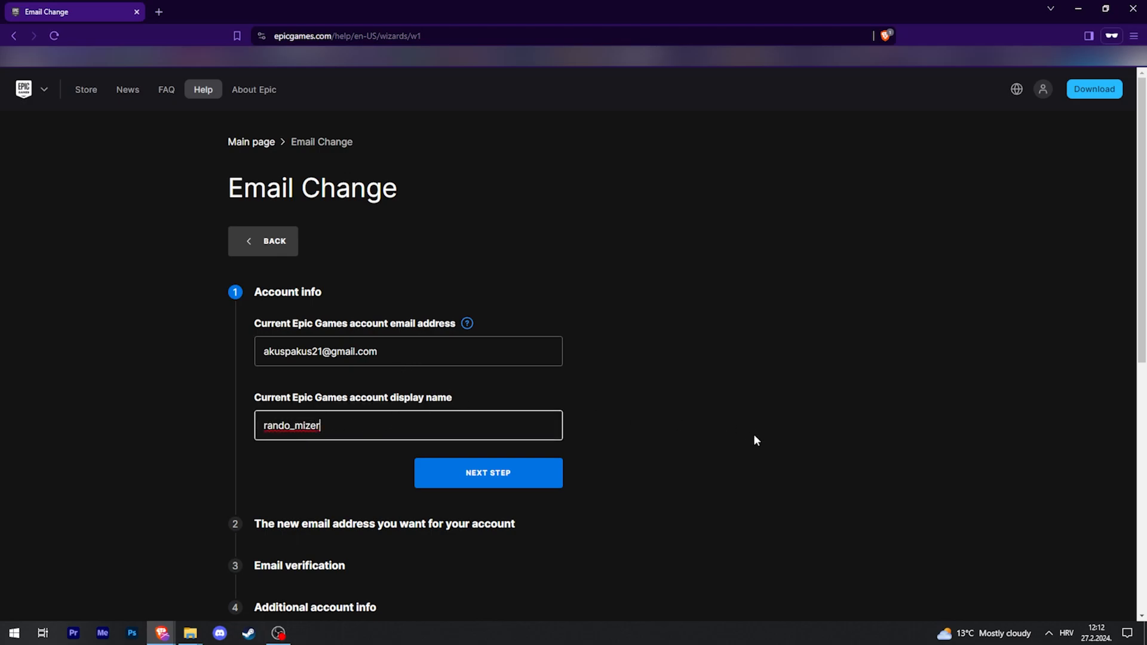
{"action": "left_click", "coordinate": [488, 474]}
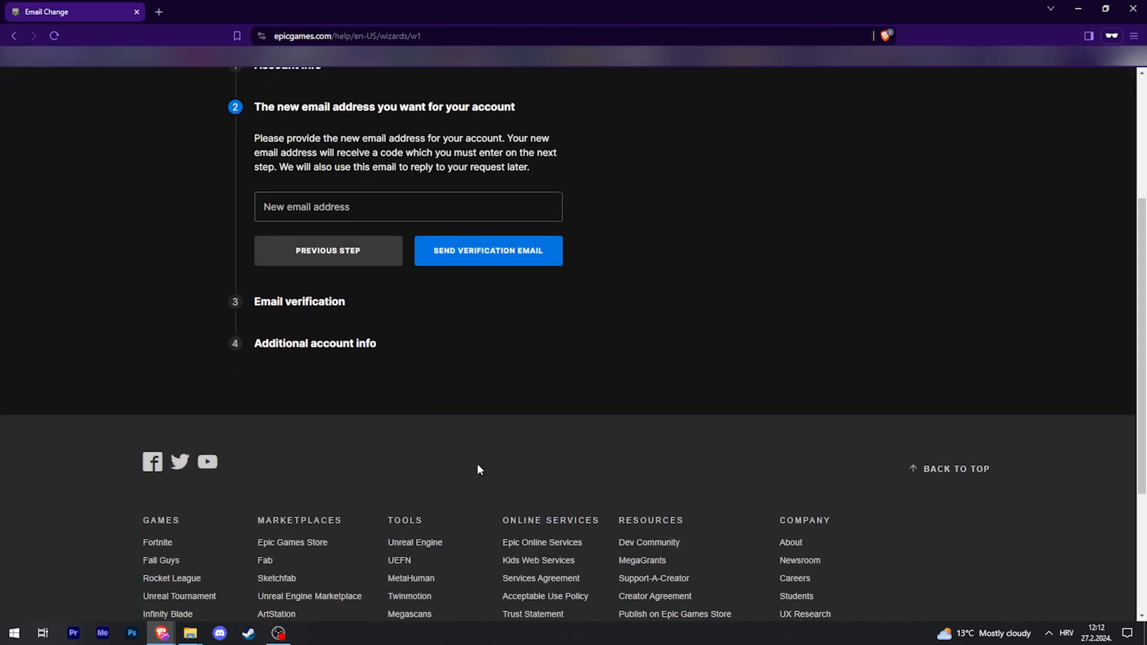
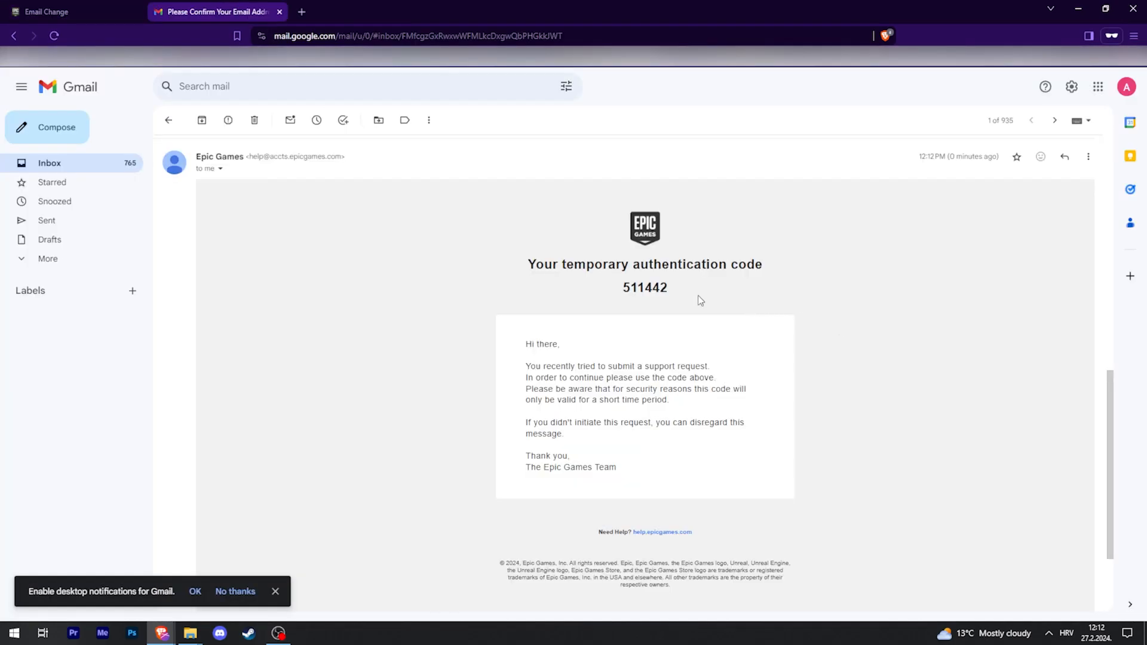
Step: Send a verification email to the new address and select the code in Gmail
{"action": "double_click", "coordinate": [645, 287]}
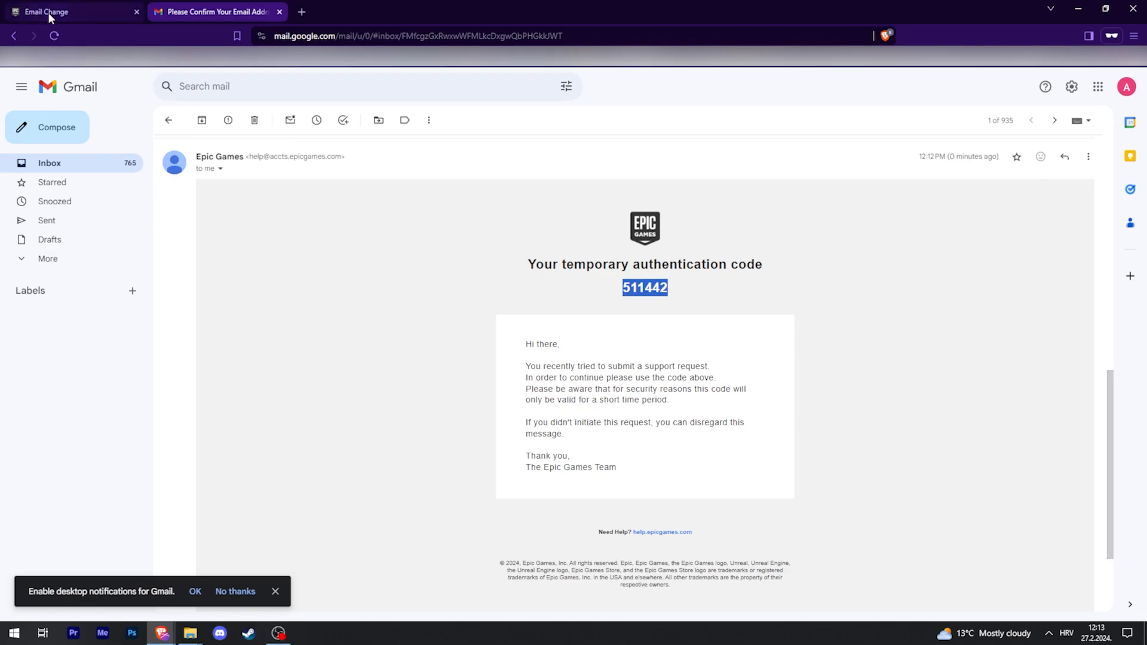
{"action": "left_click", "coordinate": [72, 12]}
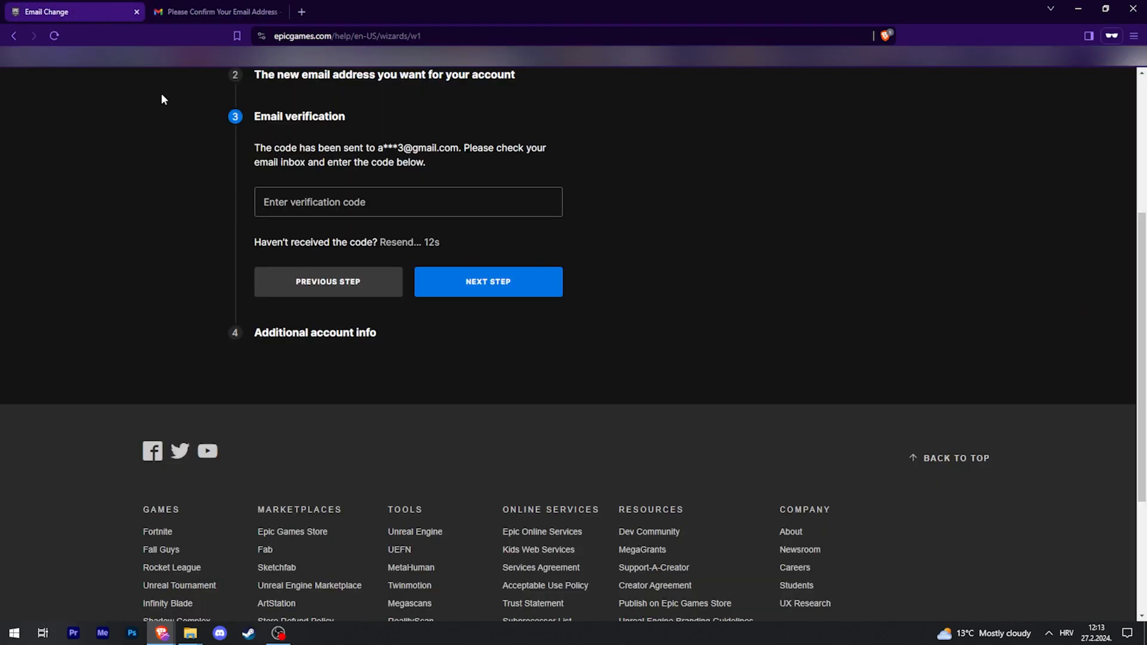
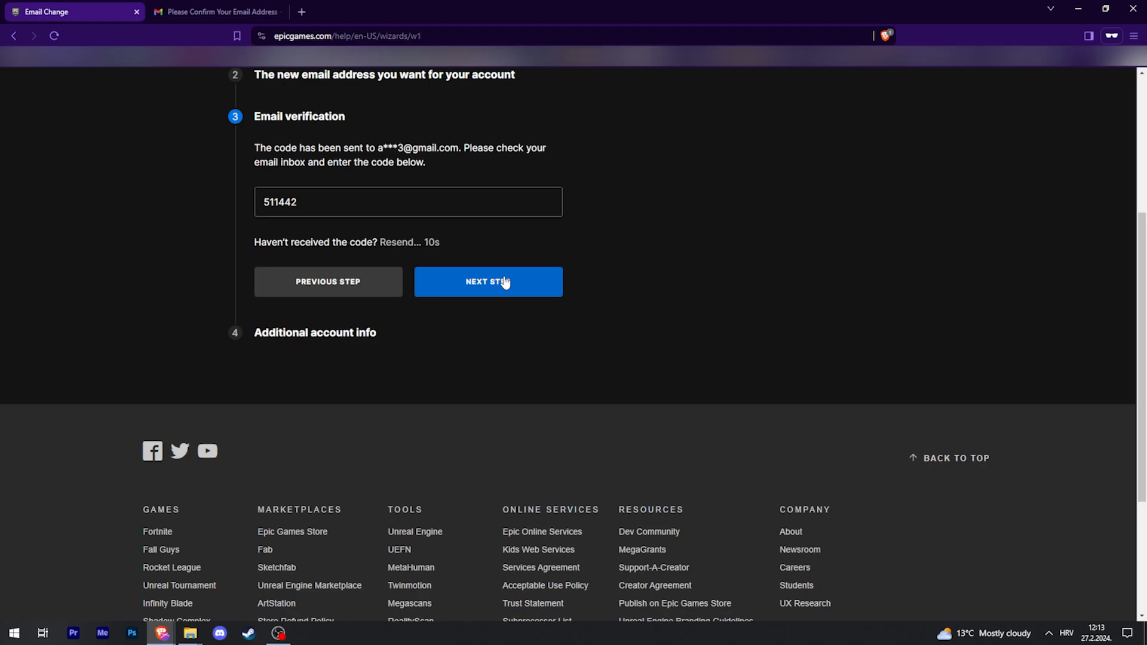
{"action": "left_click", "coordinate": [488, 281]}
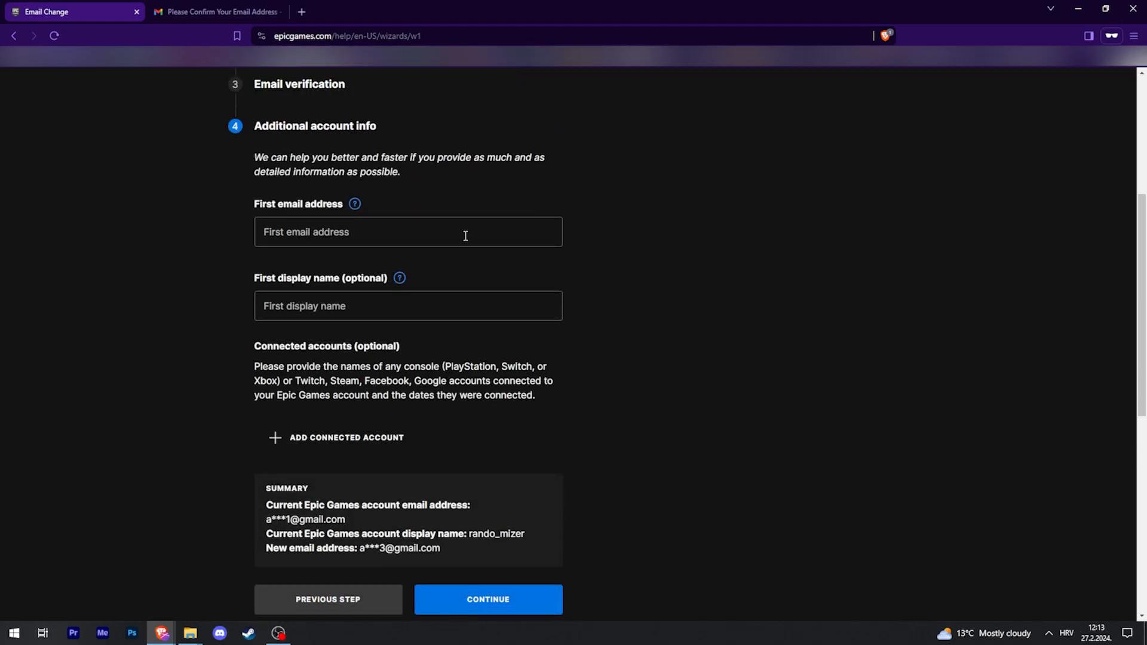
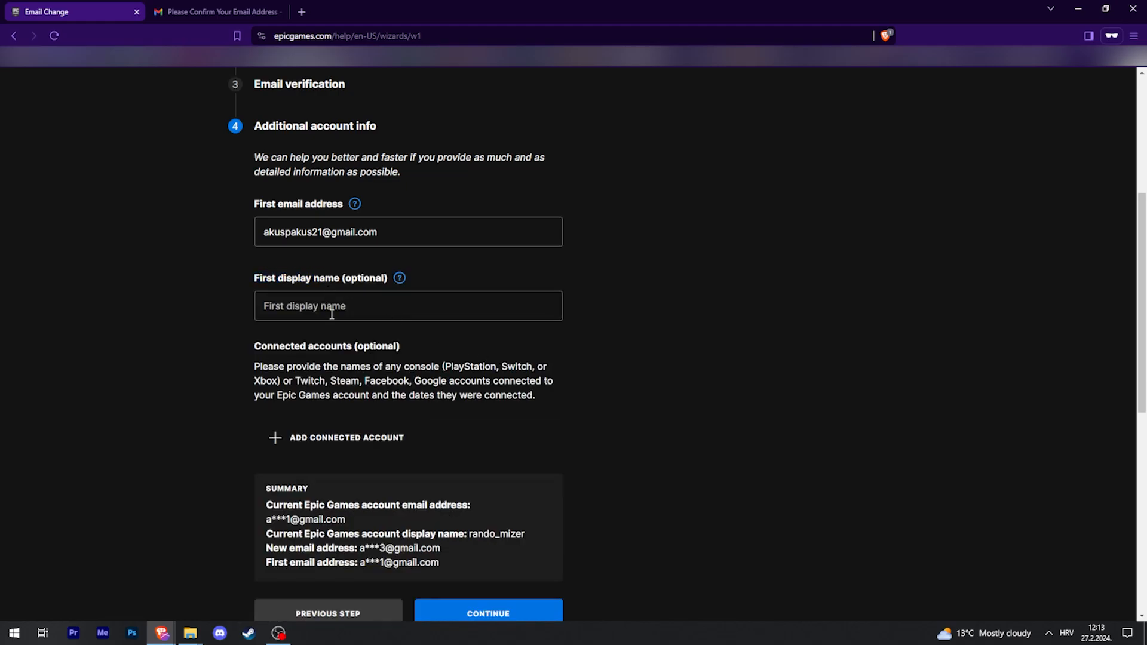
Step: Enter the account's first email address and first display name 'rando_mizer'
{"action": "left_click", "coordinate": [408, 307]}
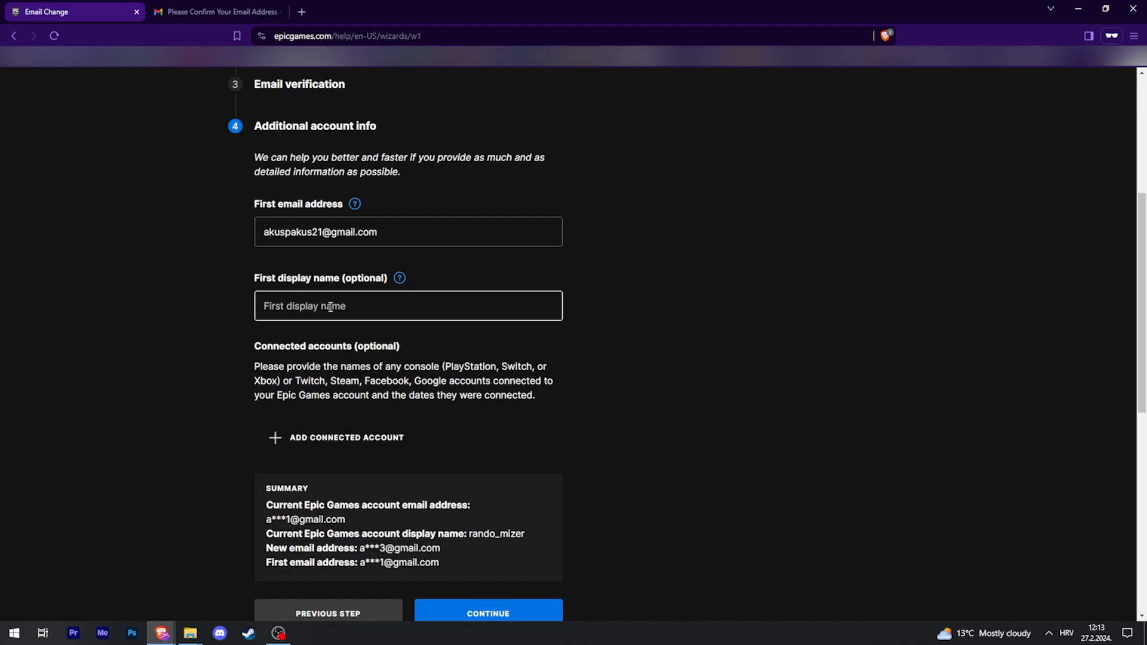
{"action": "type", "text": "rando_mizer"}
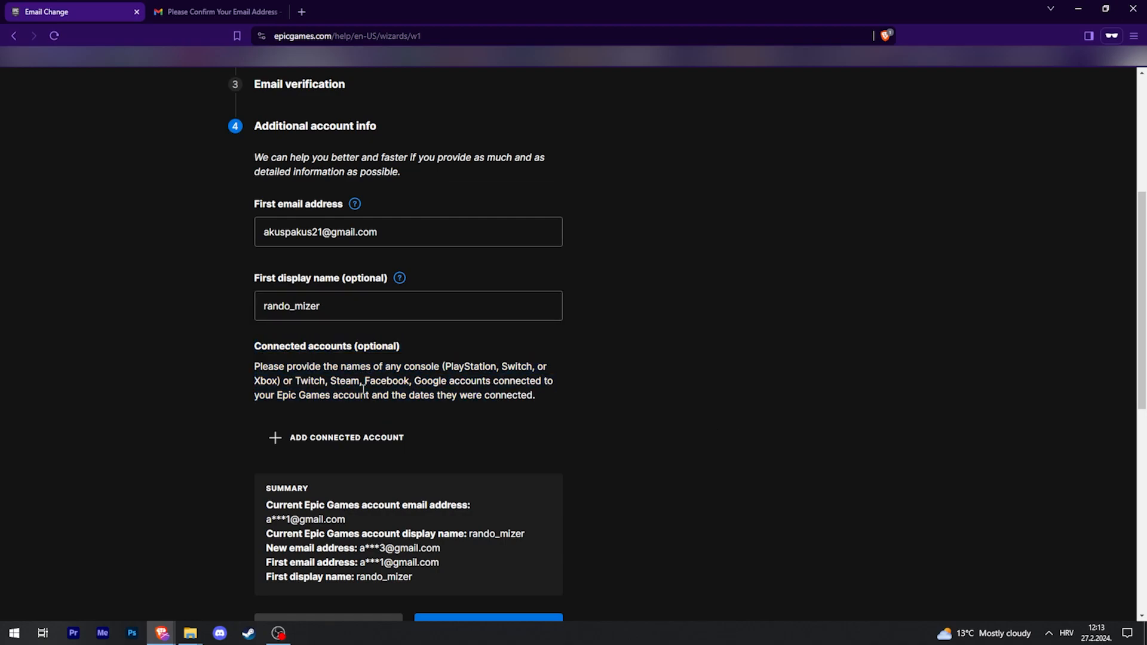
{"action": "left_click", "coordinate": [335, 437]}
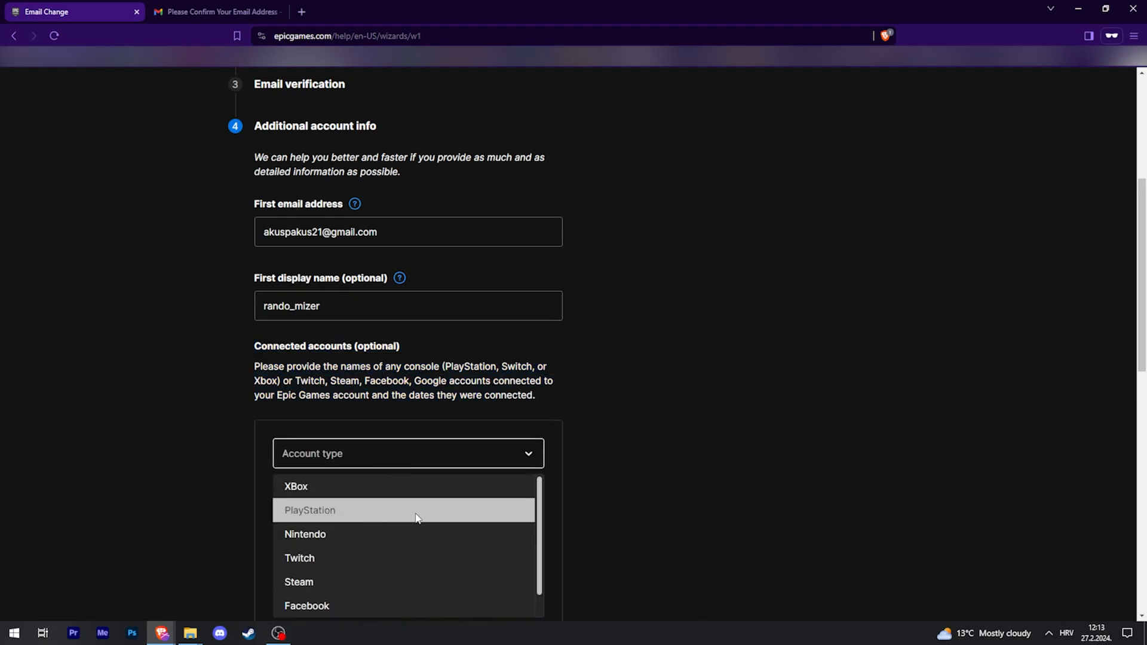
{"action": "left_click", "coordinate": [305, 534]}
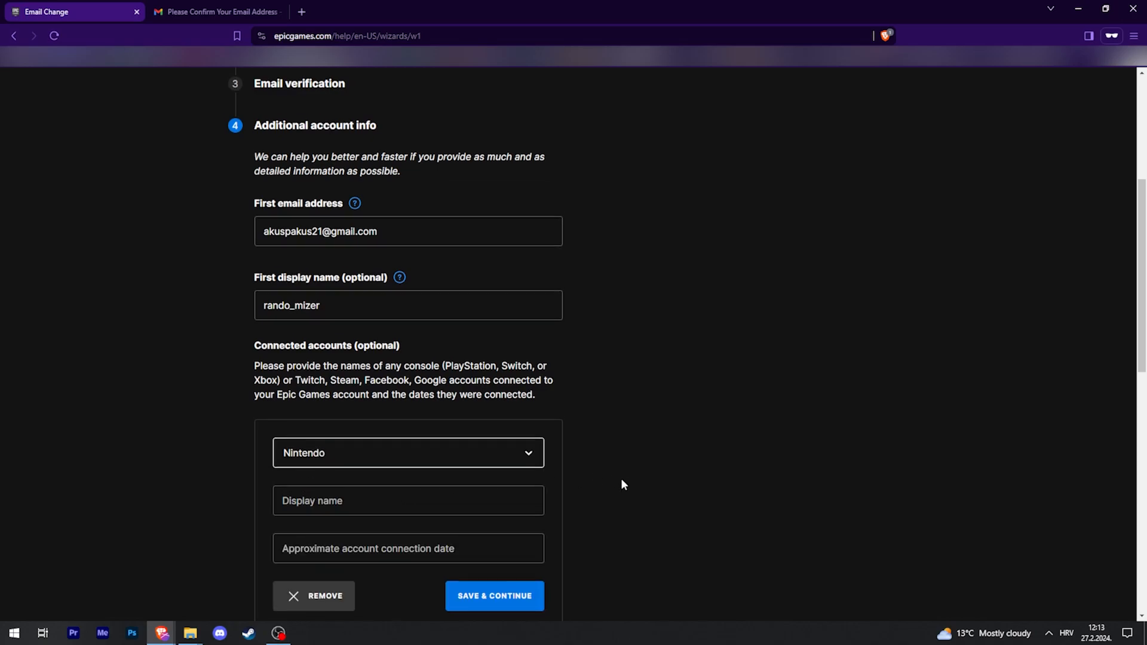
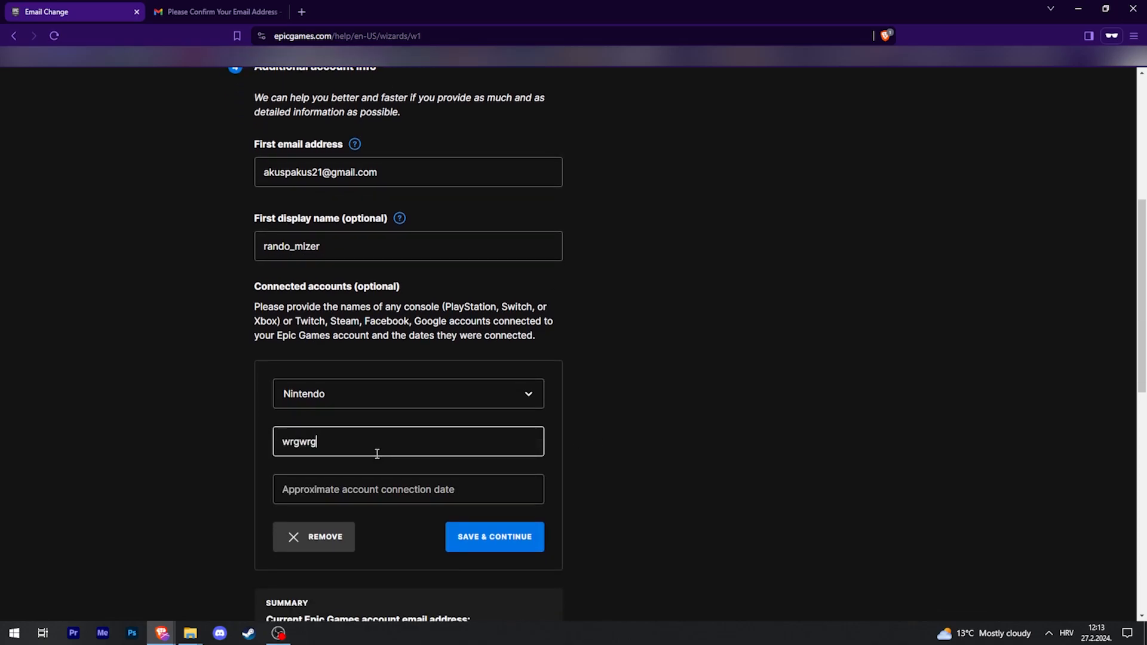
{"action": "left_click", "coordinate": [409, 489]}
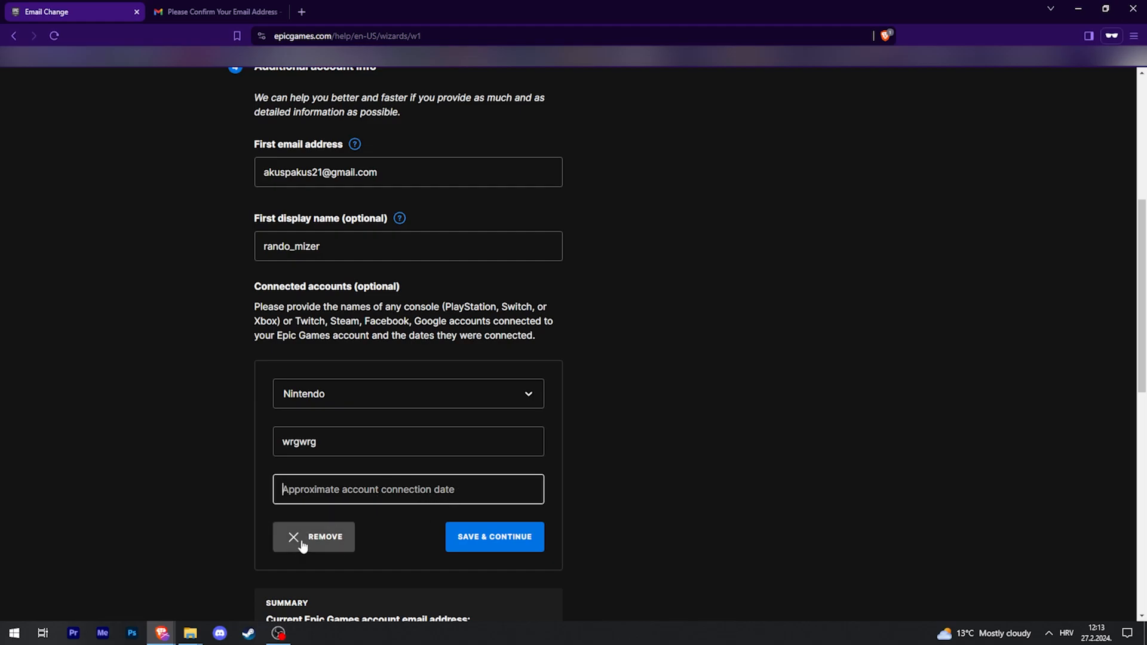
{"action": "left_click", "coordinate": [313, 537]}
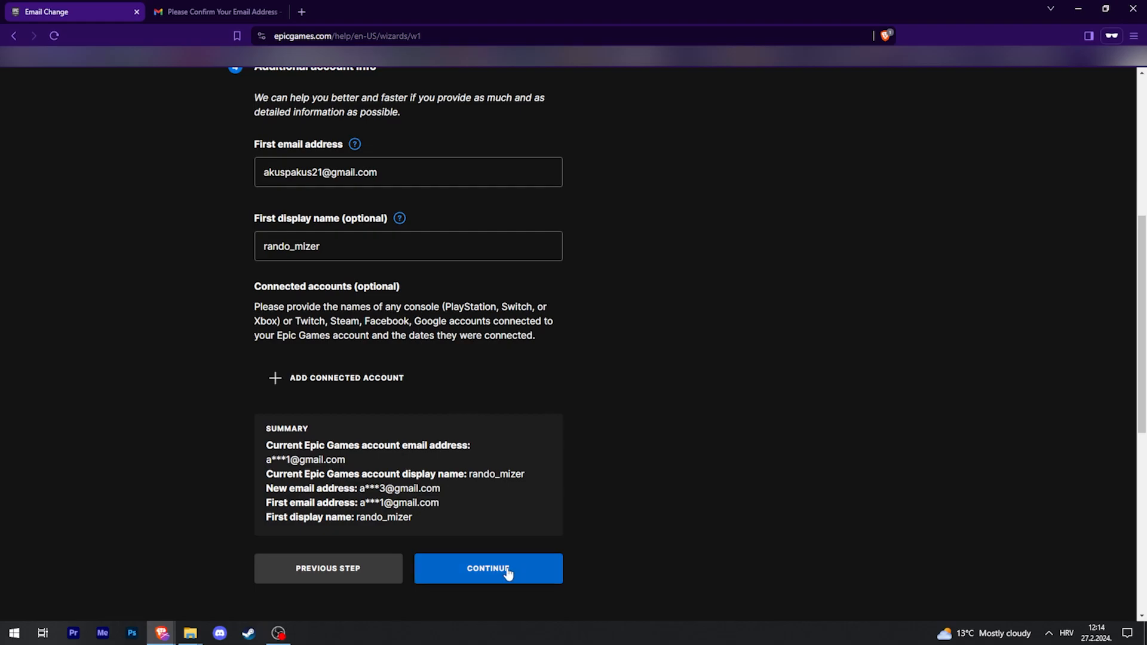
{"action": "left_click", "coordinate": [488, 569]}
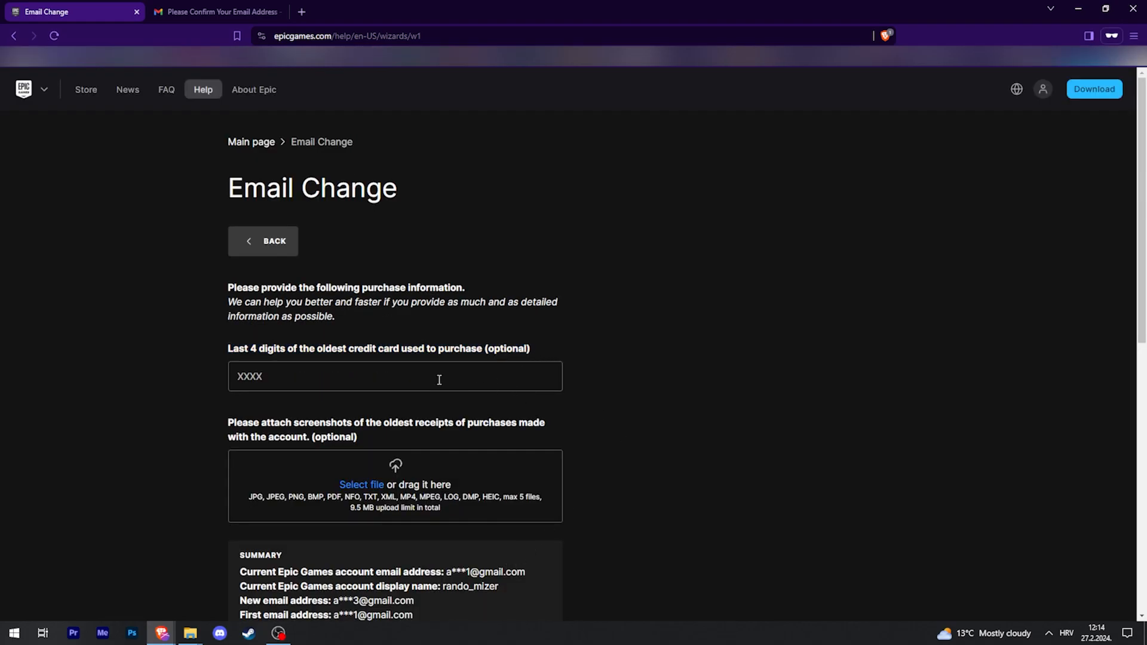
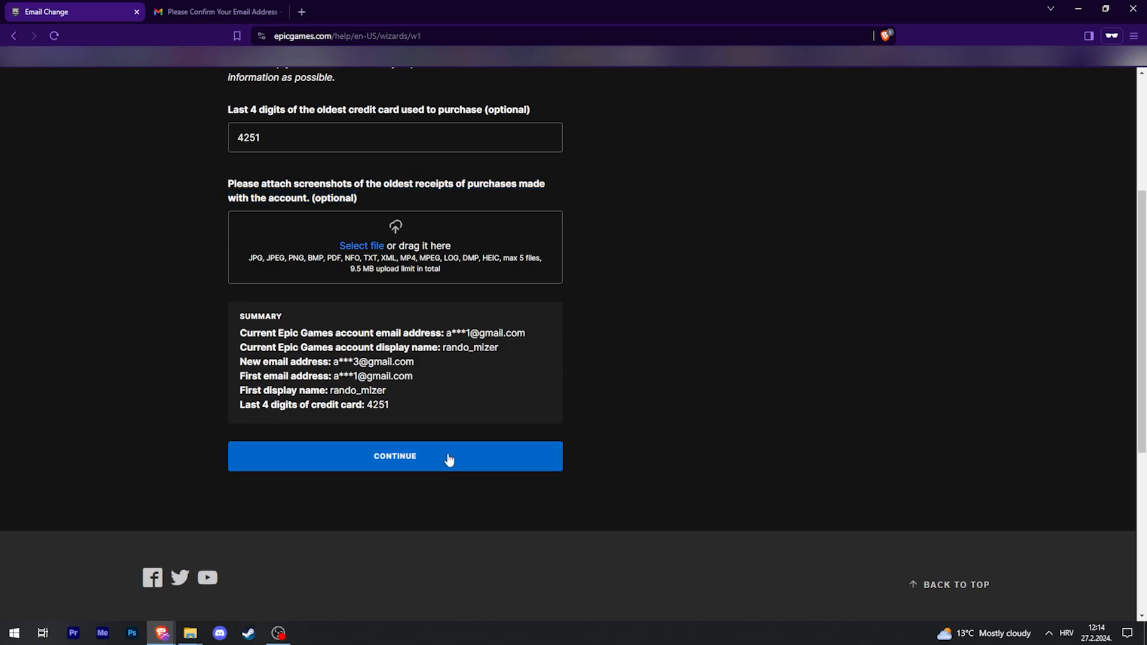
Step: Continue to the final request page, select Any other details, and scroll the summary
{"action": "left_click", "coordinate": [395, 456]}
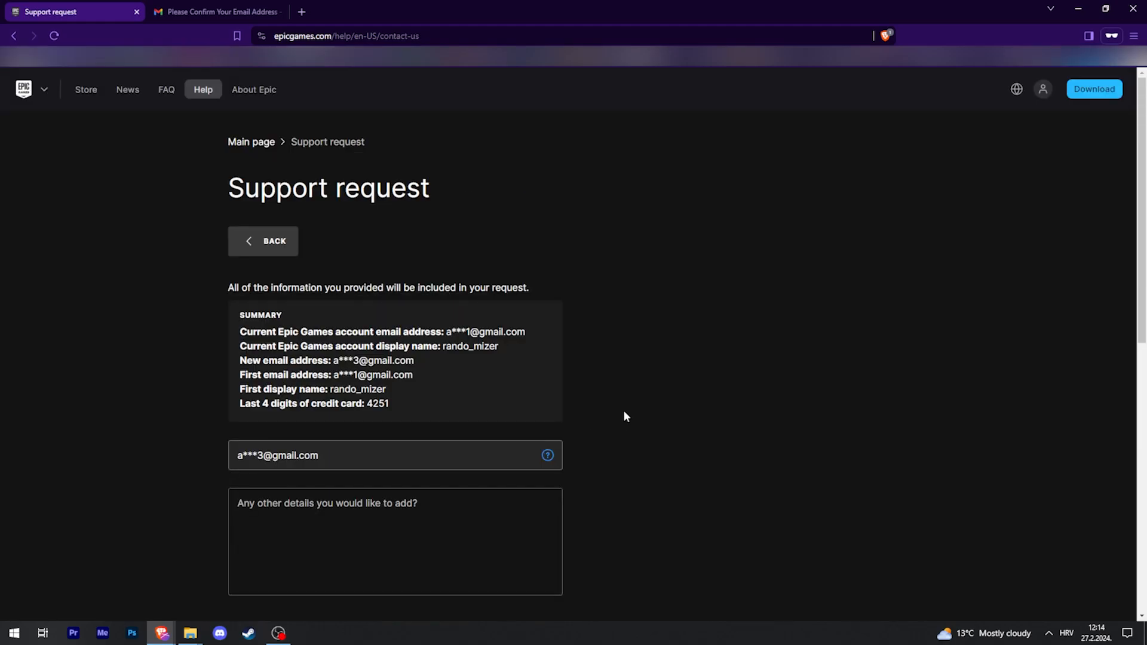
{"action": "mouse_move", "coordinate": [400, 389]}
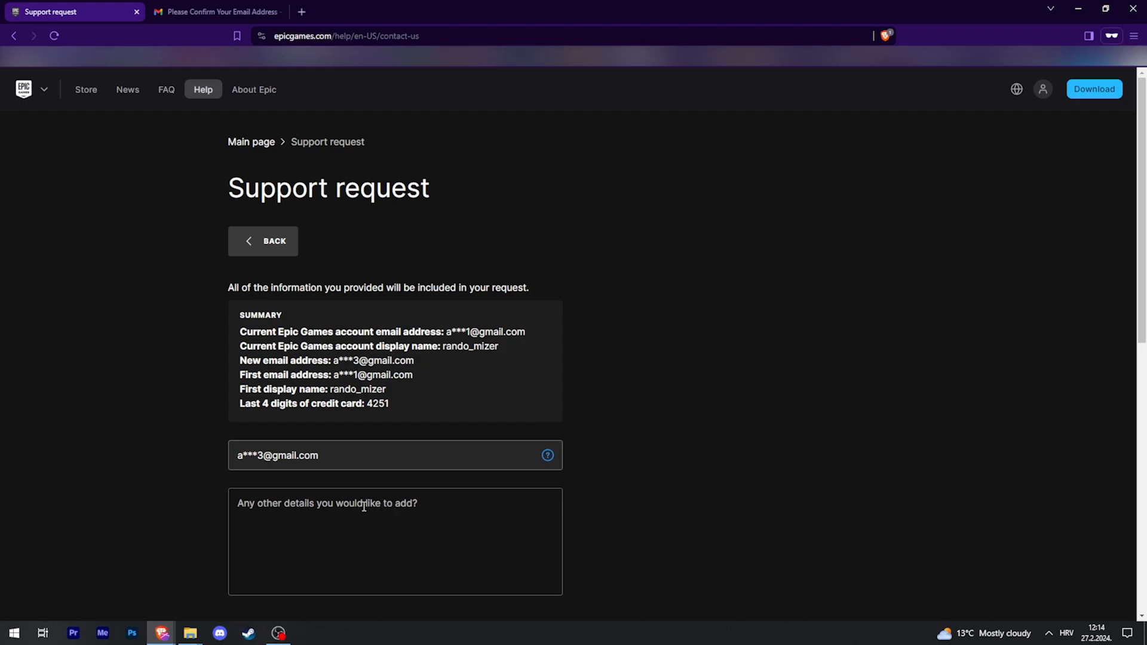
{"action": "left_click", "coordinate": [362, 503]}
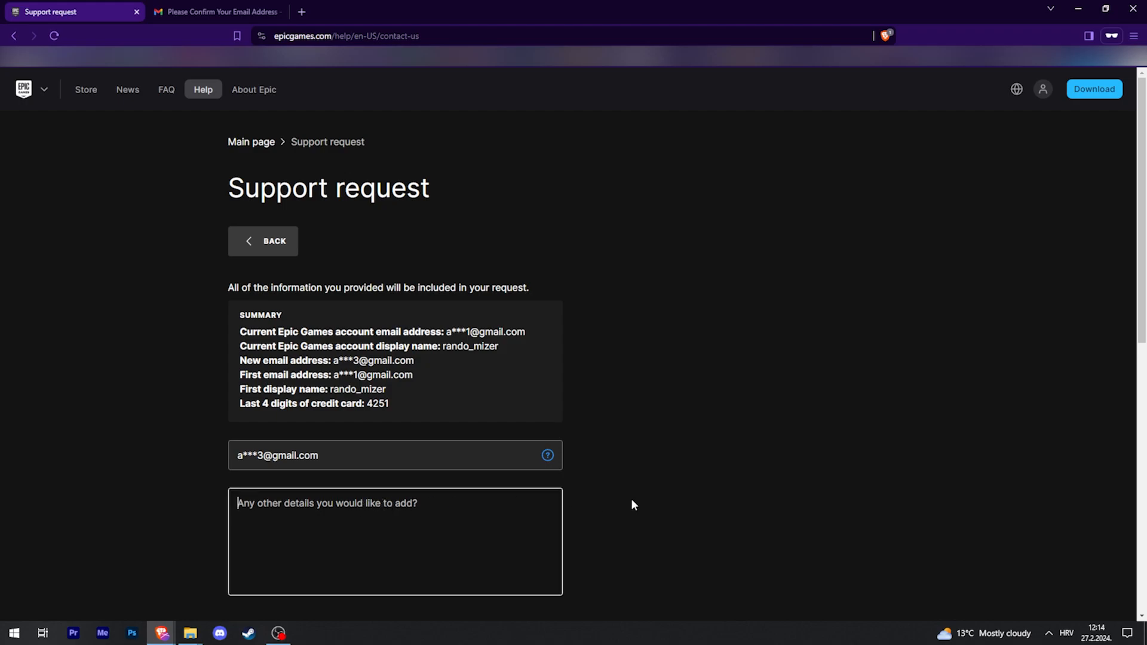
{"action": "mouse_move", "coordinate": [670, 494]}
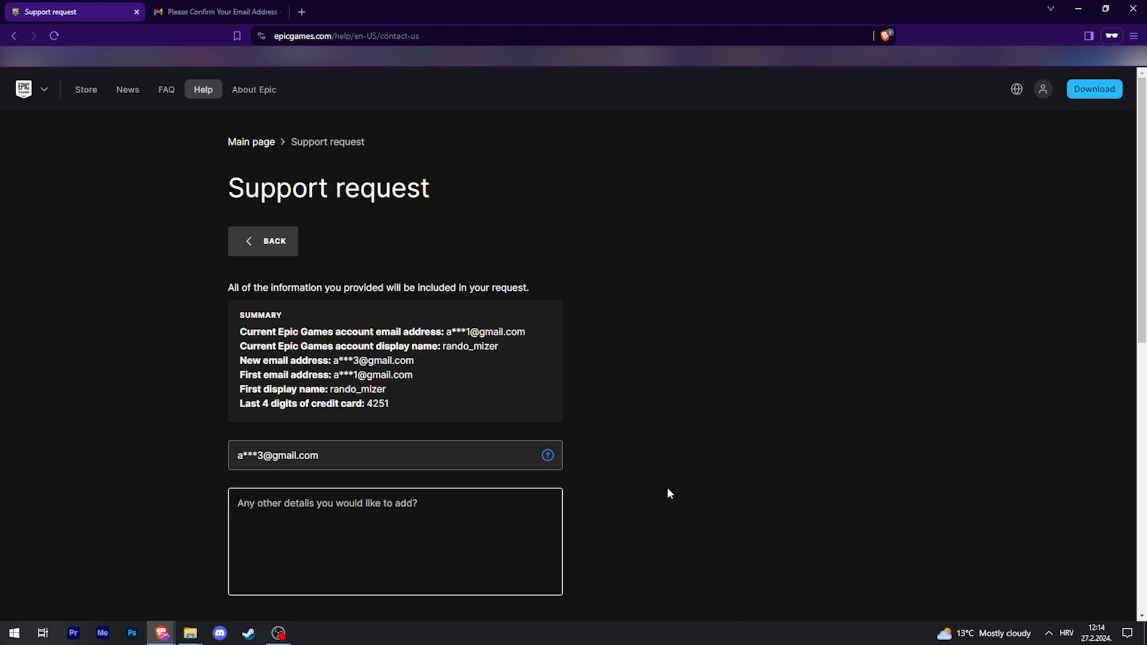
{"action": "mouse_move", "coordinate": [685, 468]}
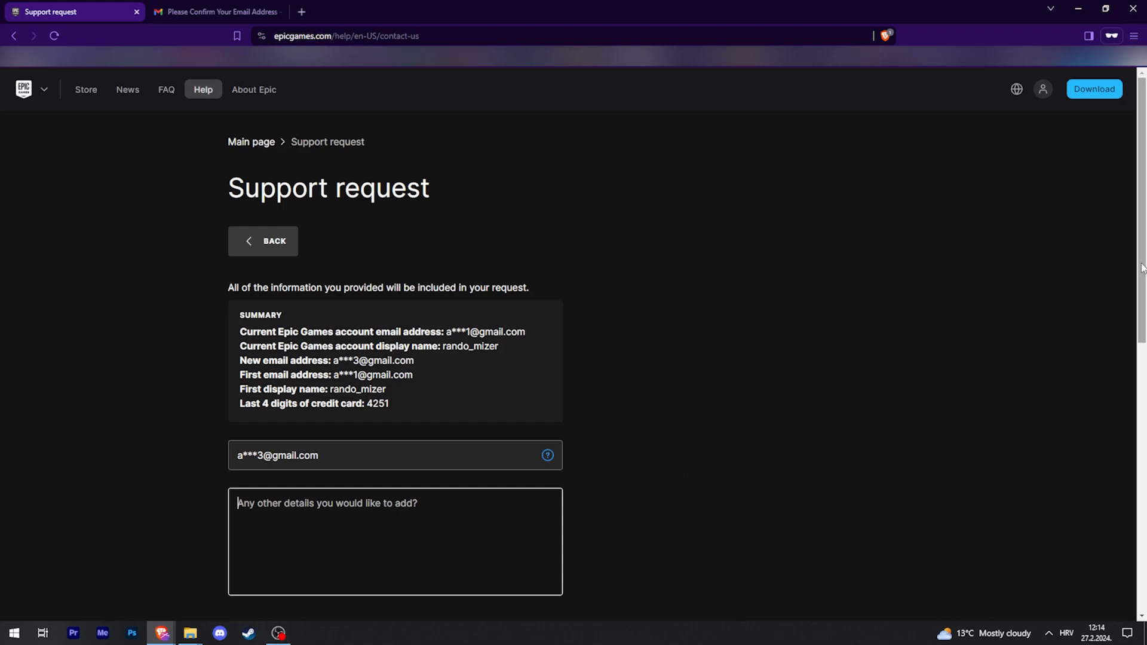
{"action": "scroll", "scroll_direction": "down", "scroll_amount": 3}
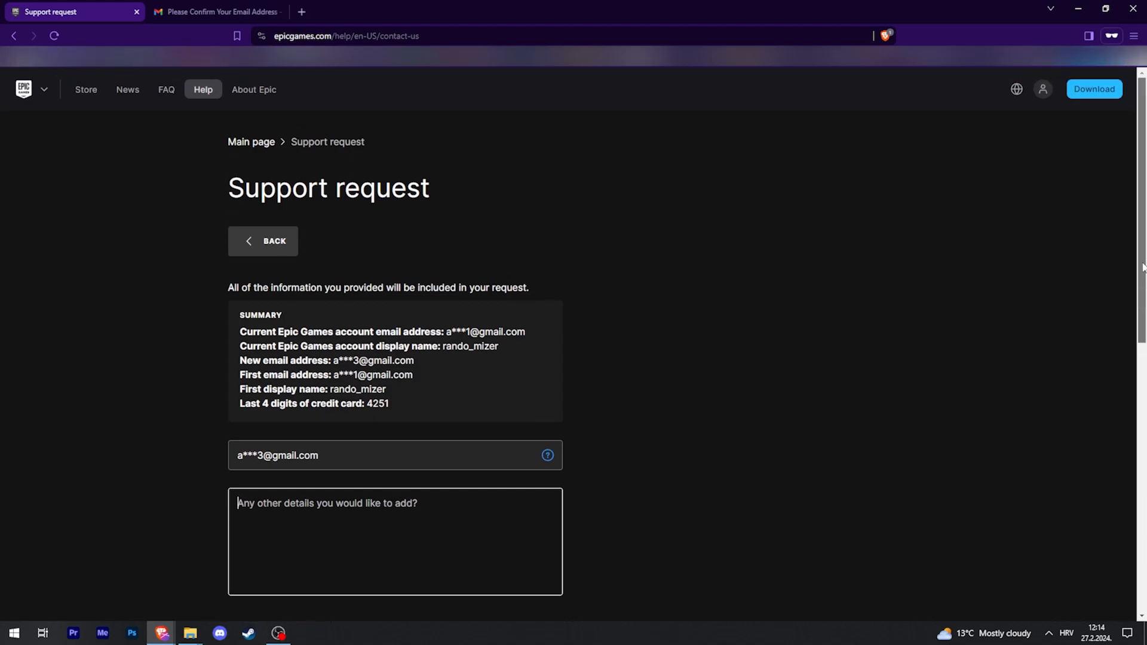
{"action": "scroll", "scroll_direction": "down", "scroll_amount": 3}
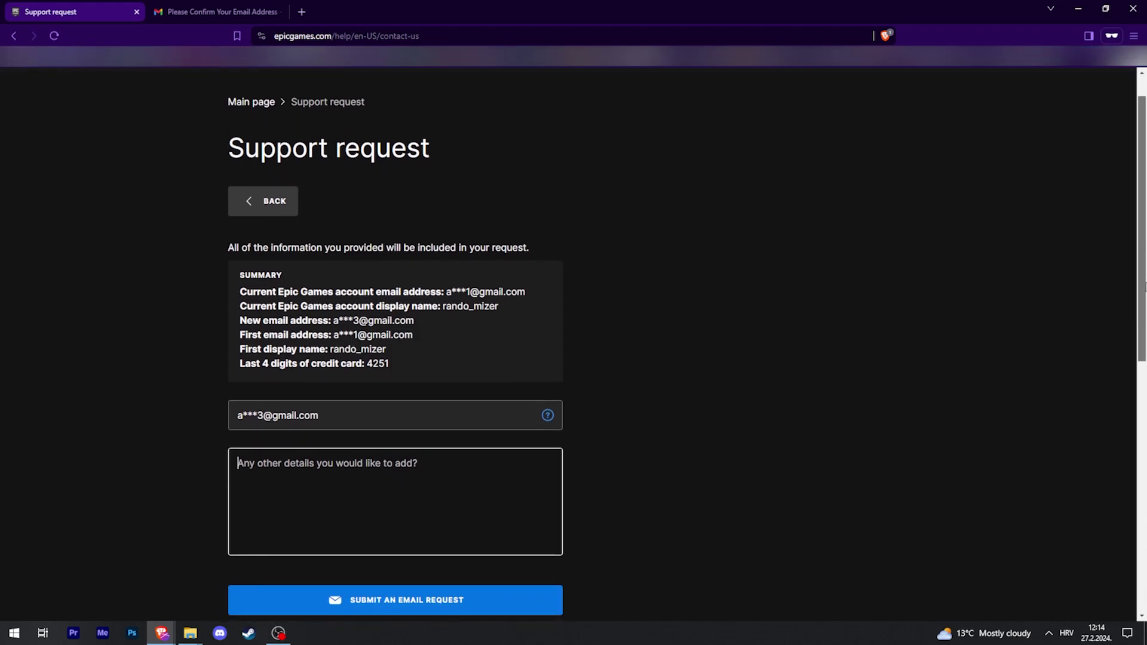
{"action": "scroll", "scroll_direction": "down", "scroll_amount": 3}
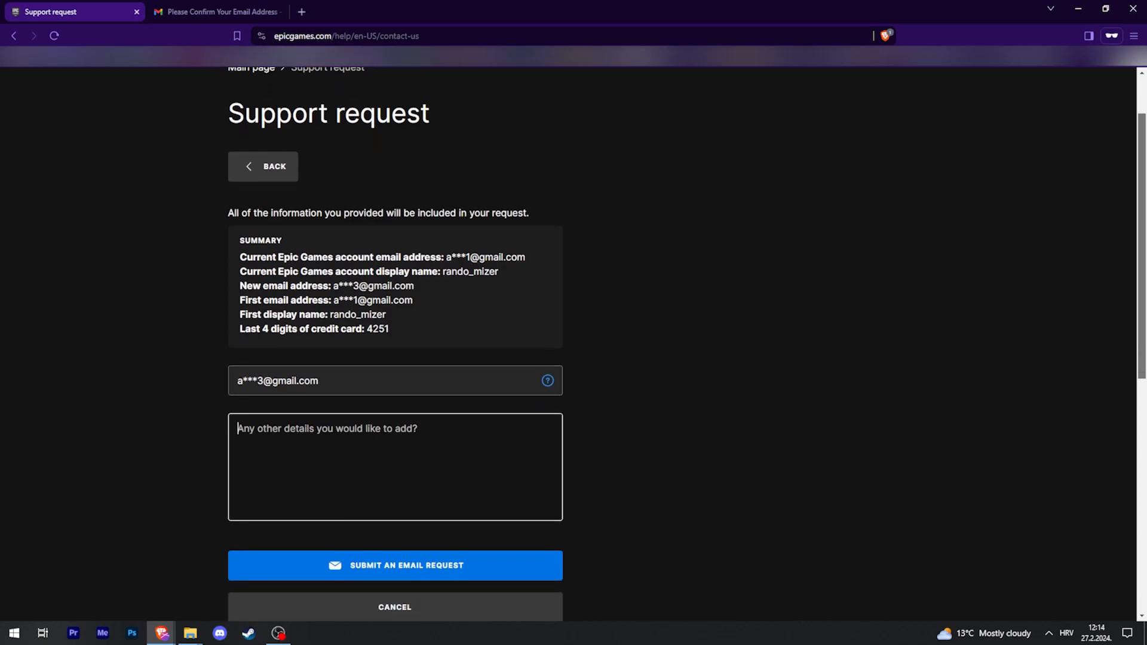
Step: Attempt to submit the email request, which gets flagged for the empty required details field
{"action": "left_click", "coordinate": [395, 565]}
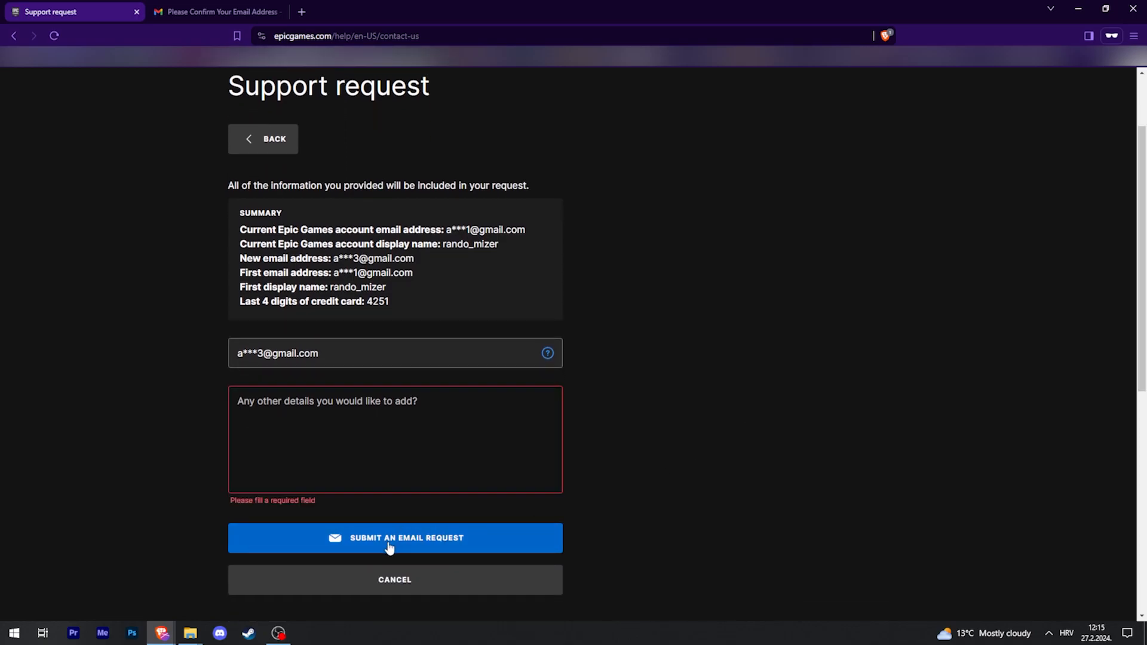
{"action": "mouse_move", "coordinate": [772, 423]}
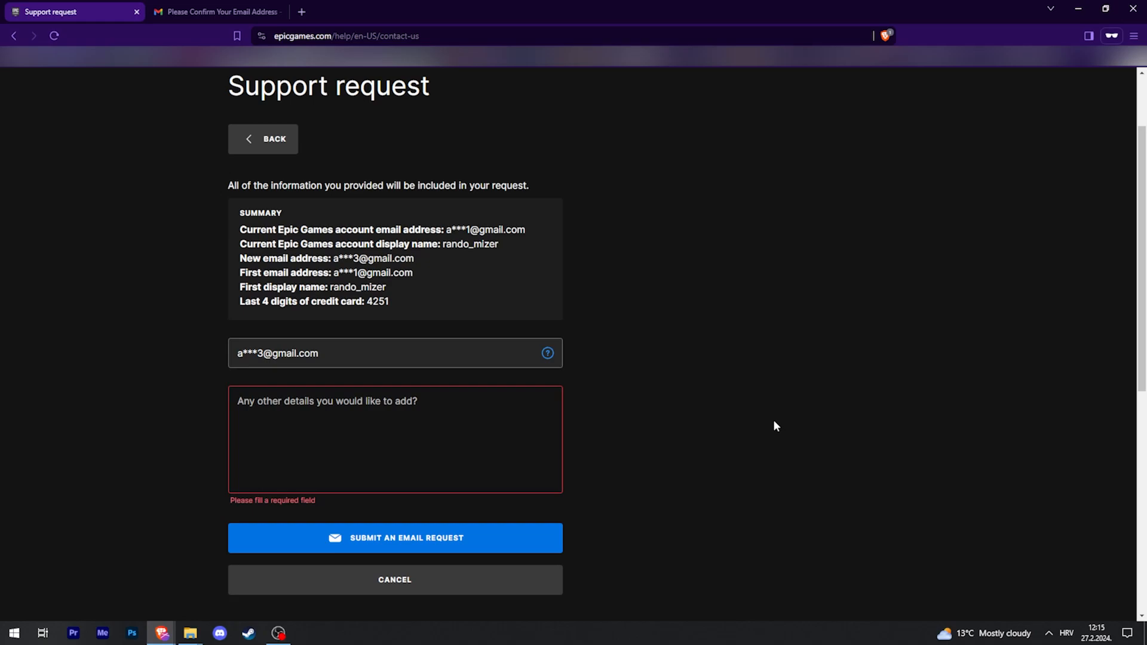
{"action": "mouse_move", "coordinate": [788, 326]}
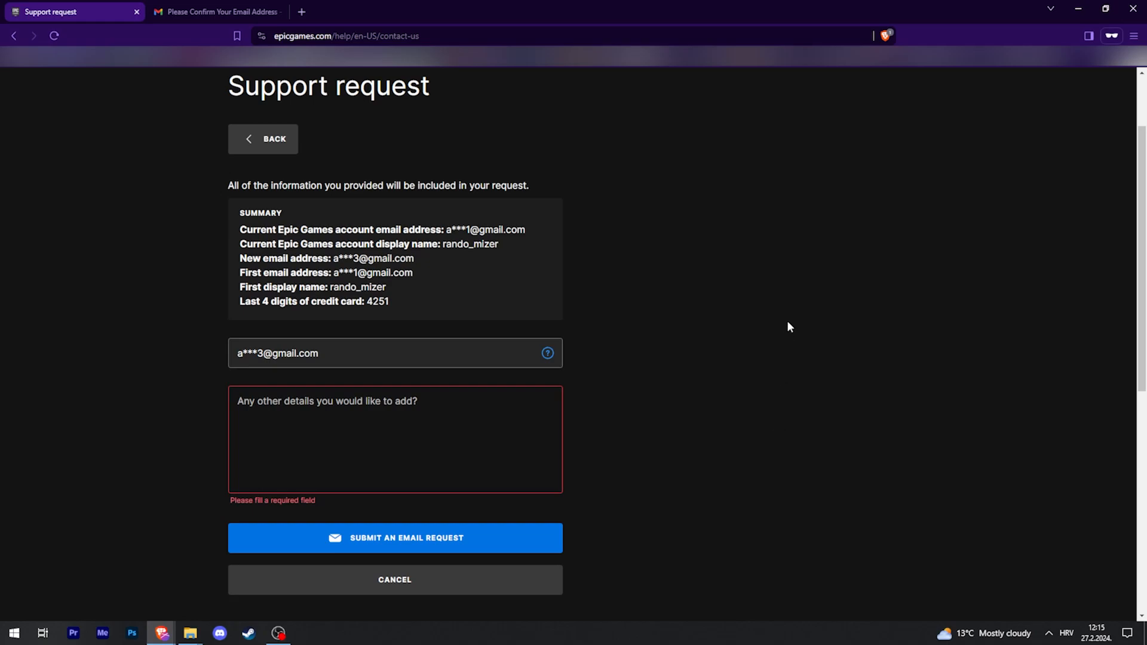
{"action": "mouse_move", "coordinate": [795, 330]}
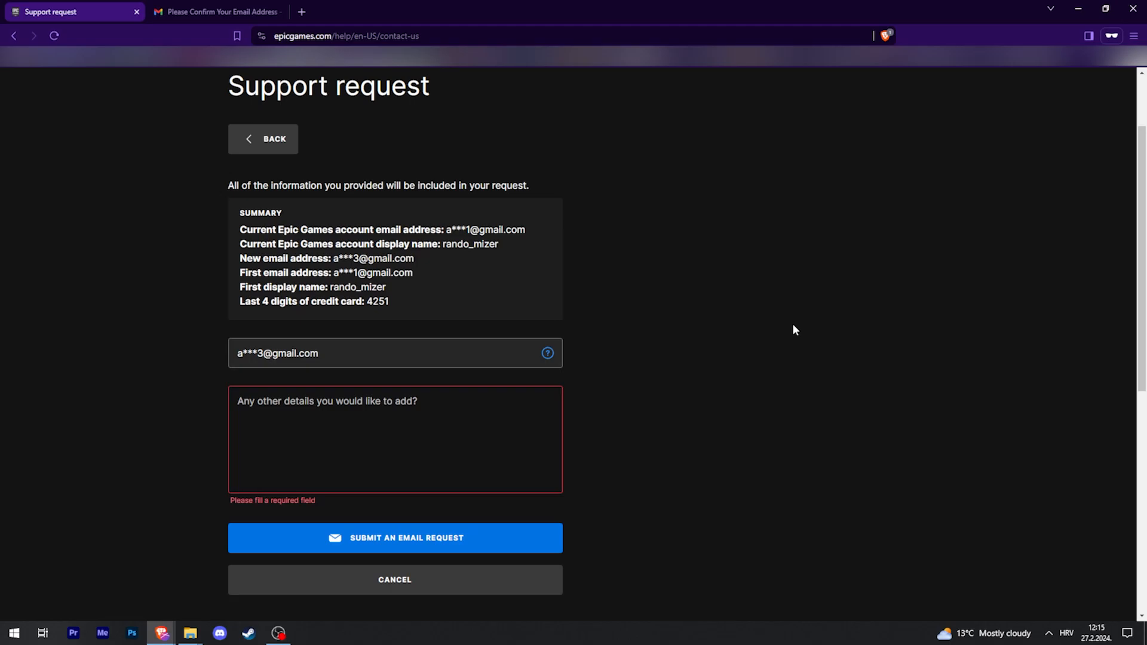